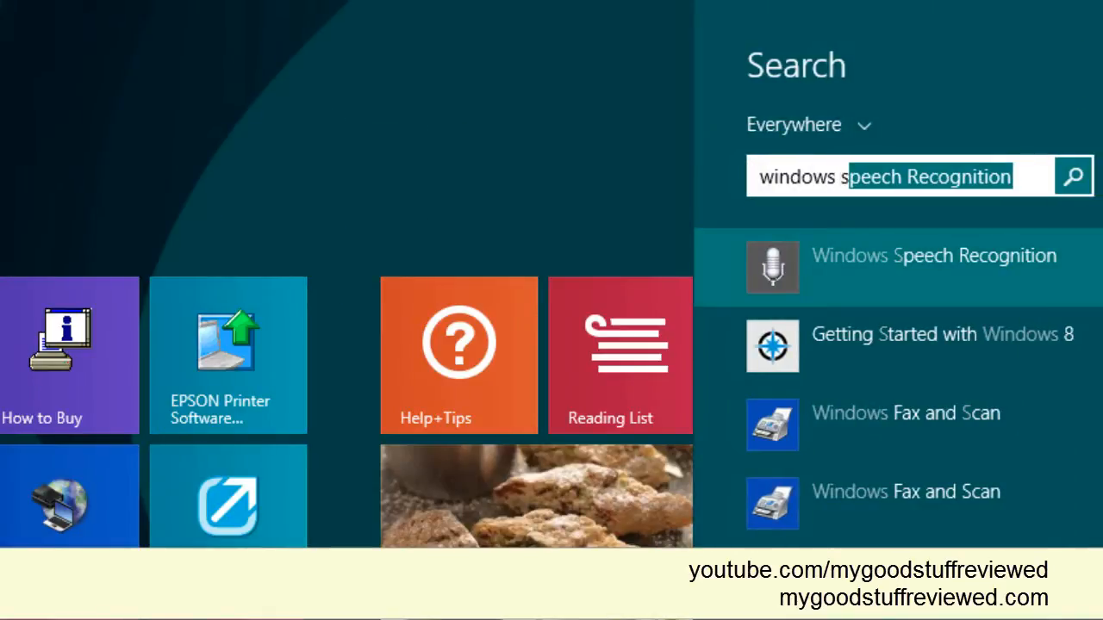
Step: Launch Windows Speech Recognition from the Start Search results, reaching its setup welcome page
click(941, 255)
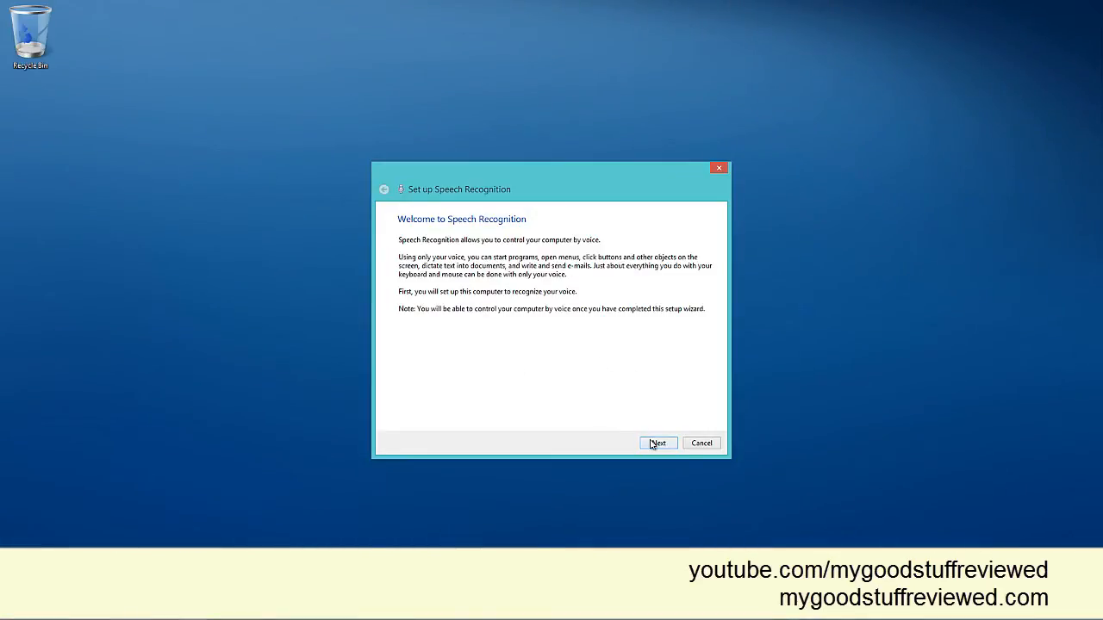
Step: Walk the wizard through headset microphone type, placement tips and volume check until the microphone is ready
click(659, 442)
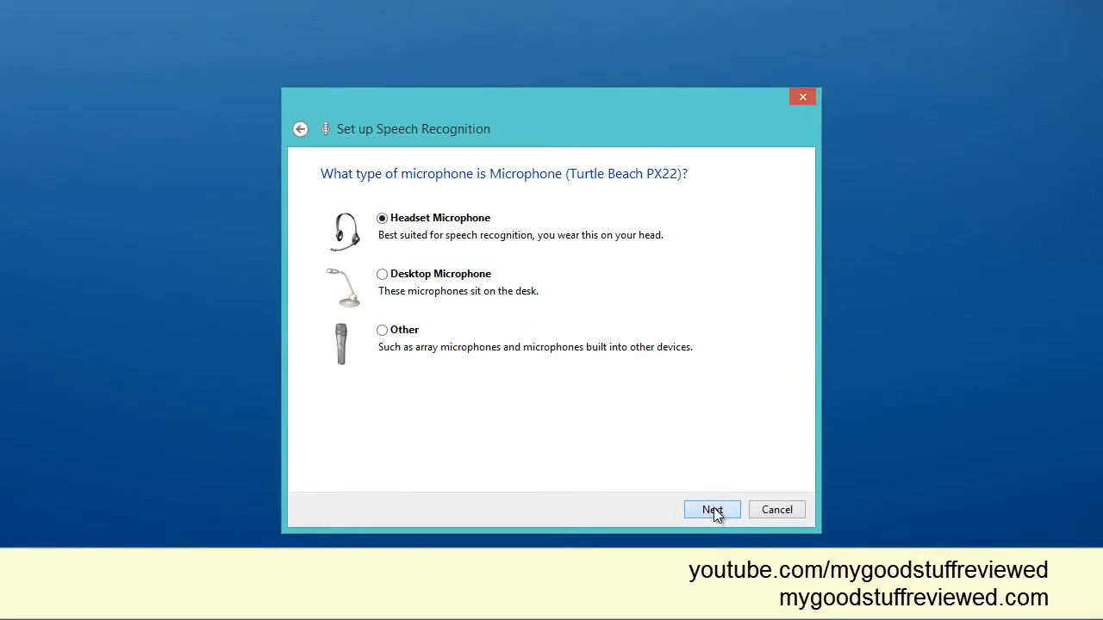
click(712, 510)
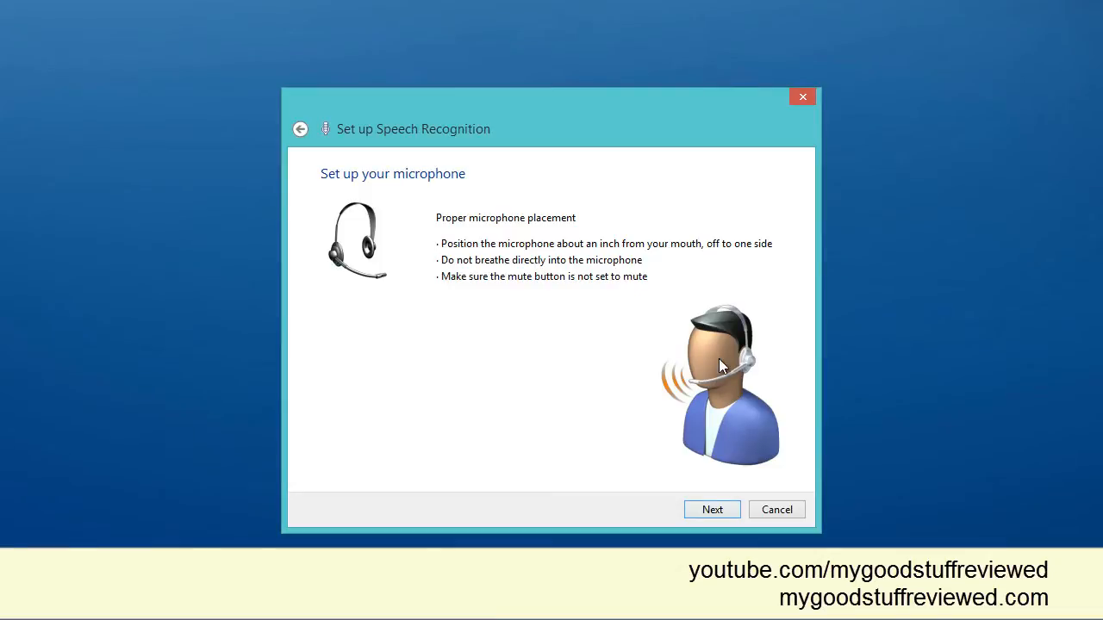
mouse_move(729, 515)
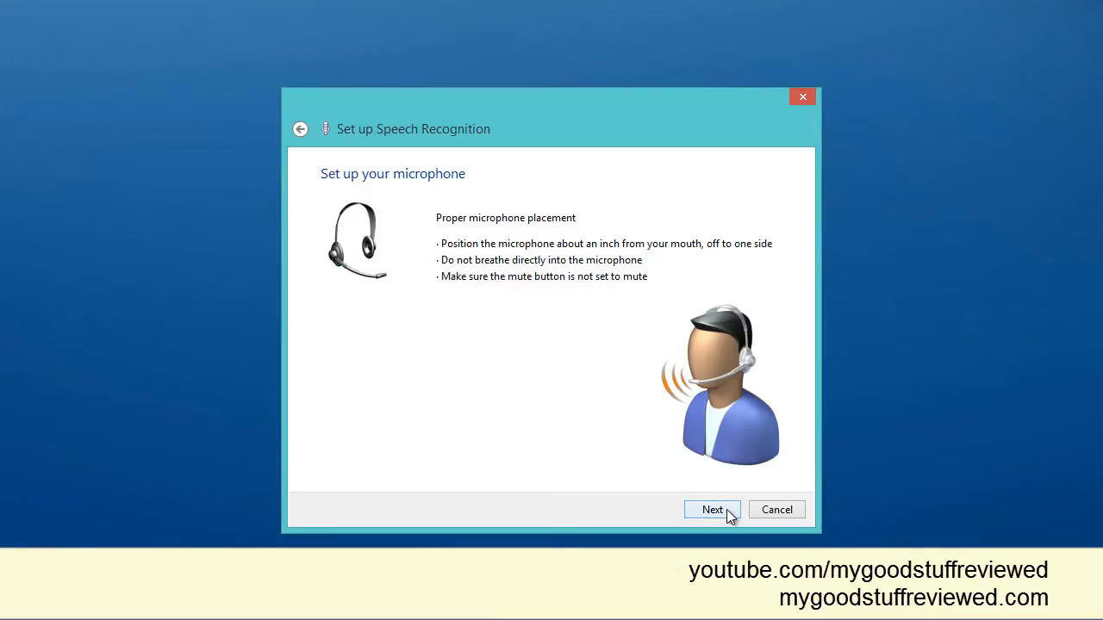
click(712, 510)
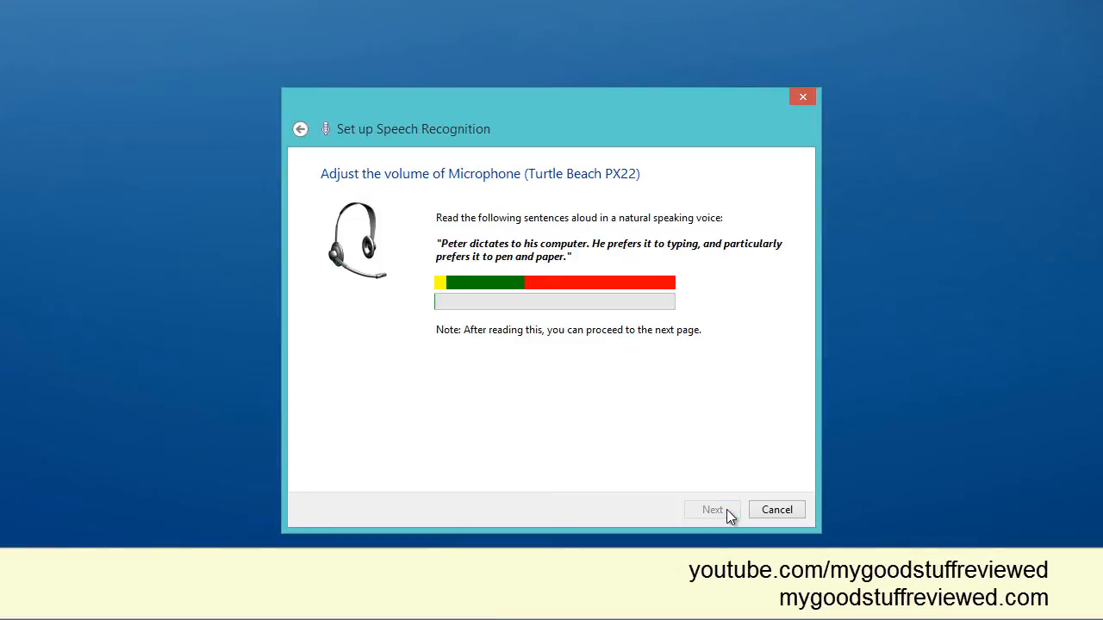
mouse_move(734, 238)
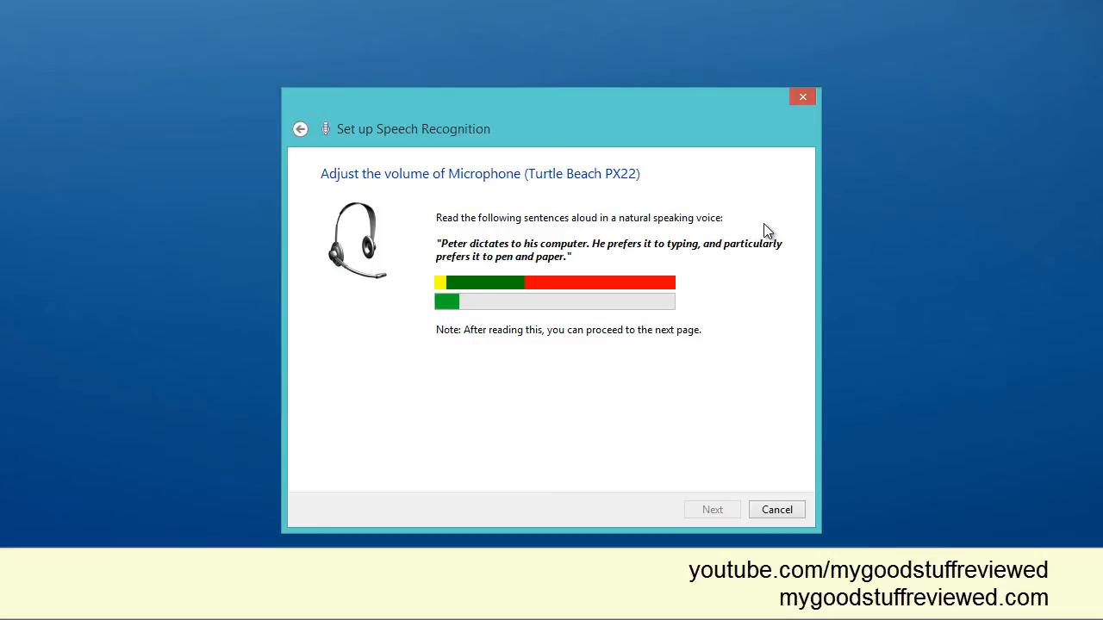
click(711, 510)
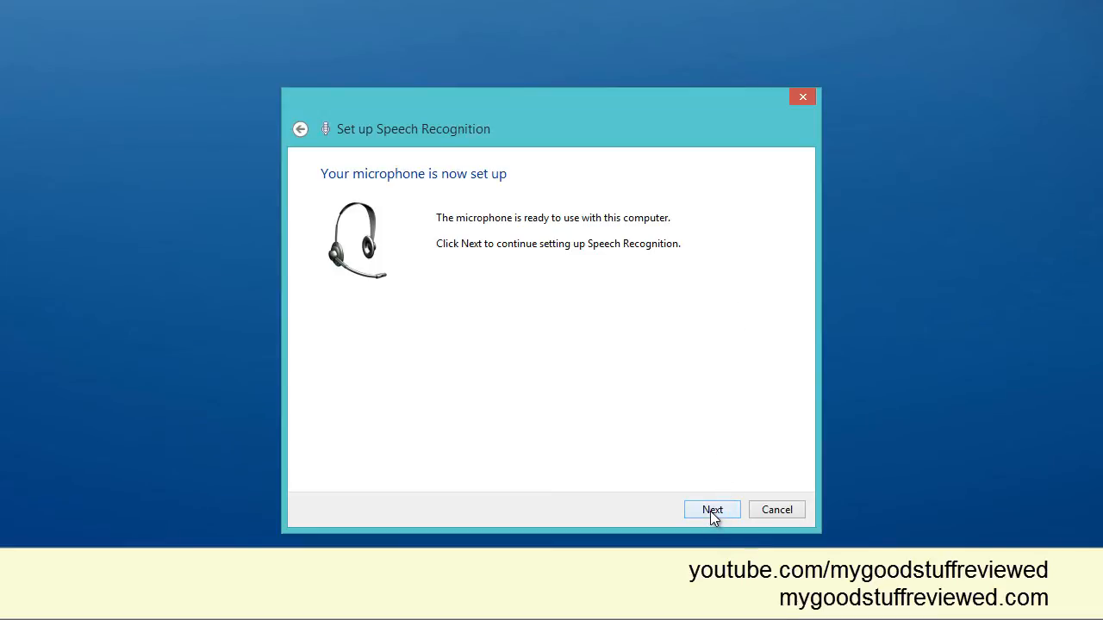
Step: Move past the microphone ready page and choose 'Disable document review'
click(711, 510)
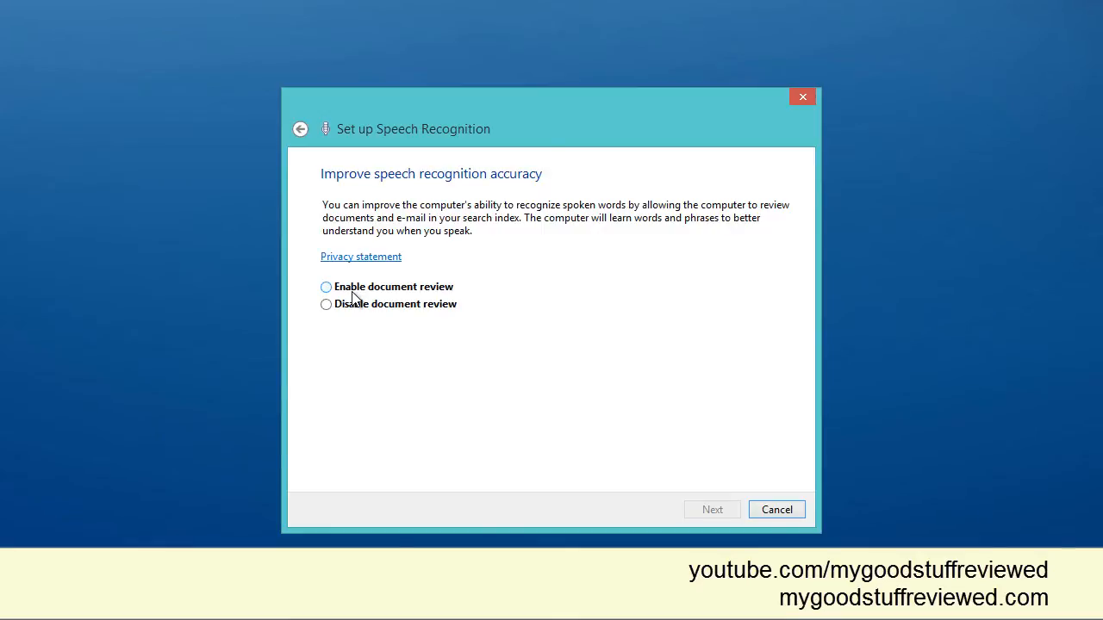
click(325, 303)
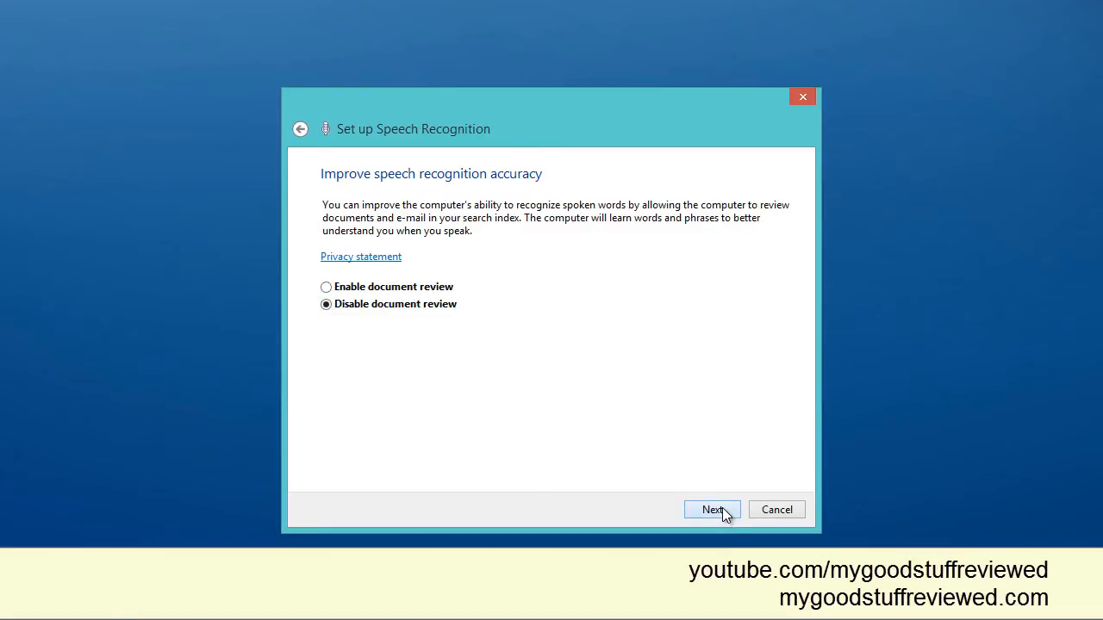
Step: Confirm the document review choice, reaching the activation mode page with manual activation selected
click(712, 510)
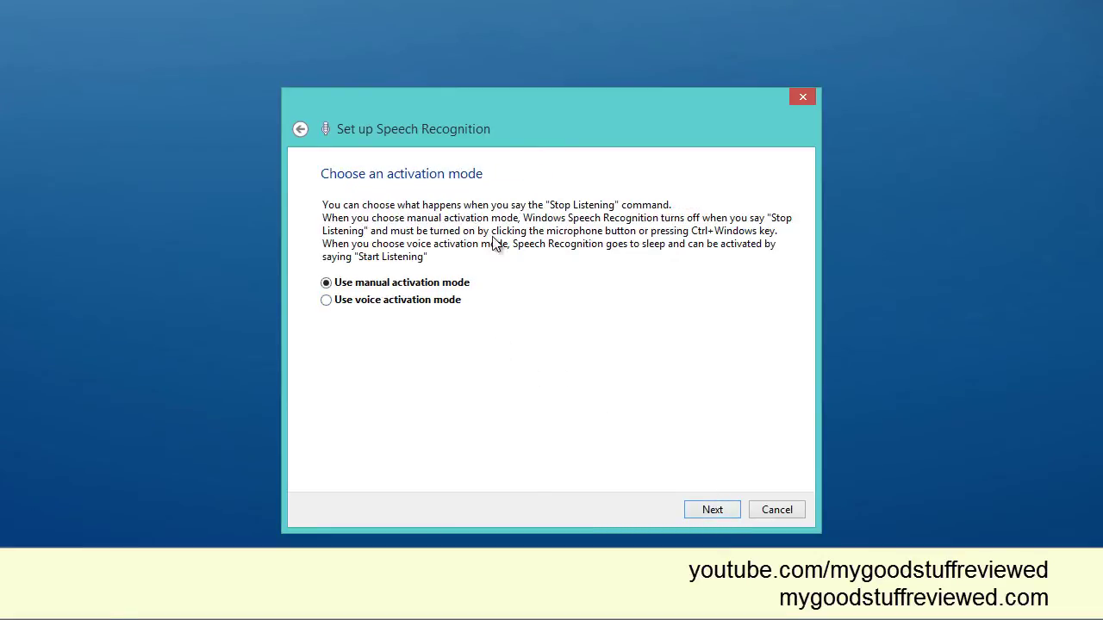
mouse_move(429, 252)
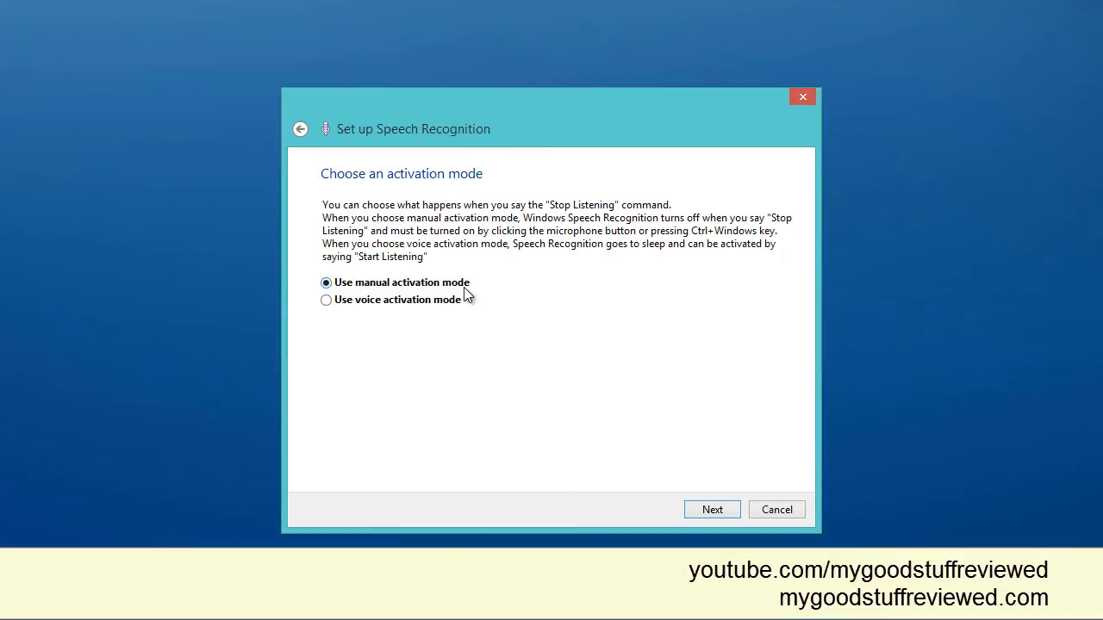
mouse_move(423, 293)
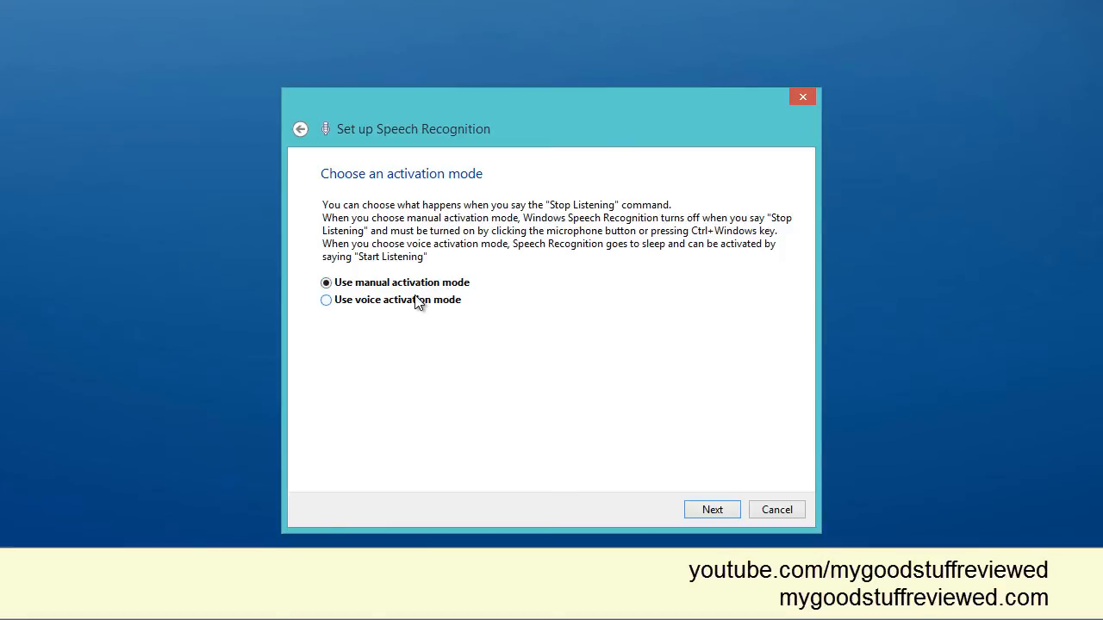
mouse_move(438, 303)
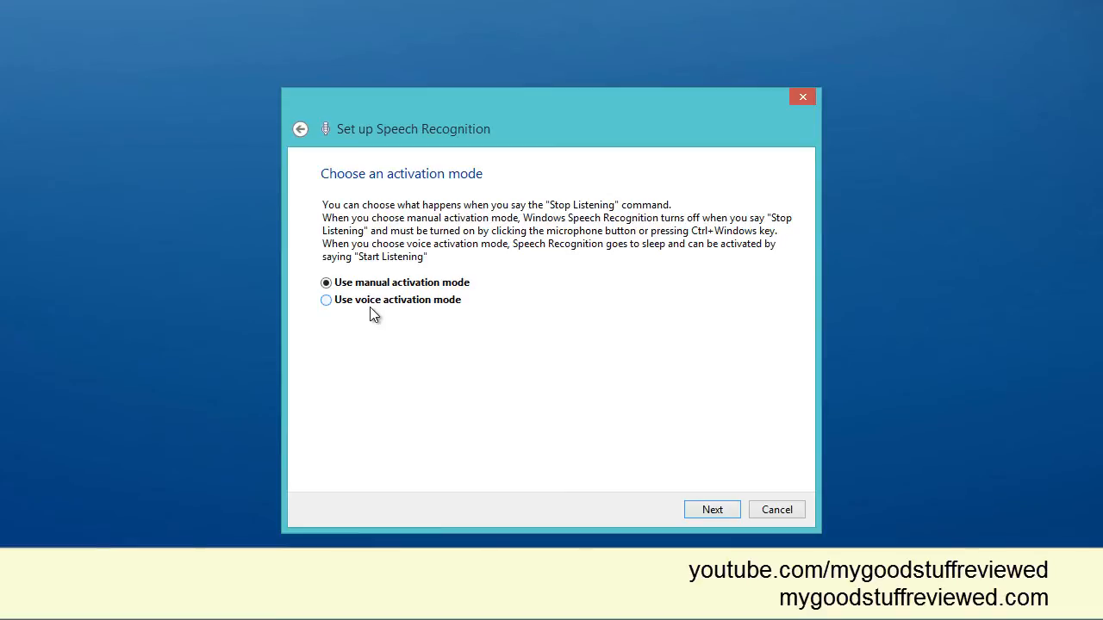
mouse_move(464, 346)
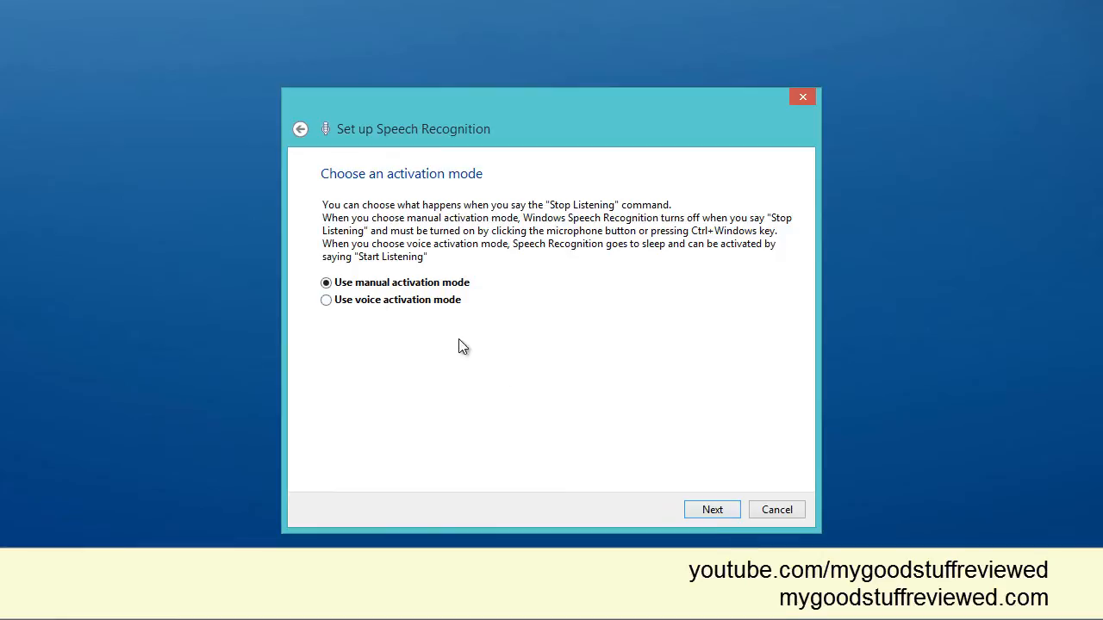
Step: Accept manual activation, pass the reference card page and keep 'Run Speech Recognition at startup'
click(712, 510)
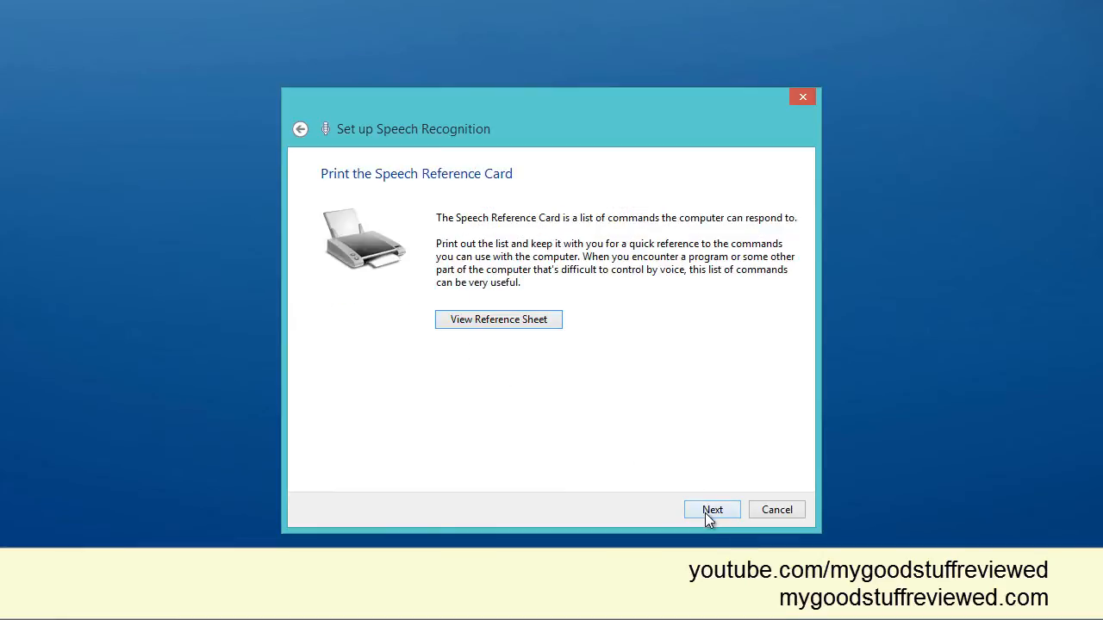
mouse_move(493, 286)
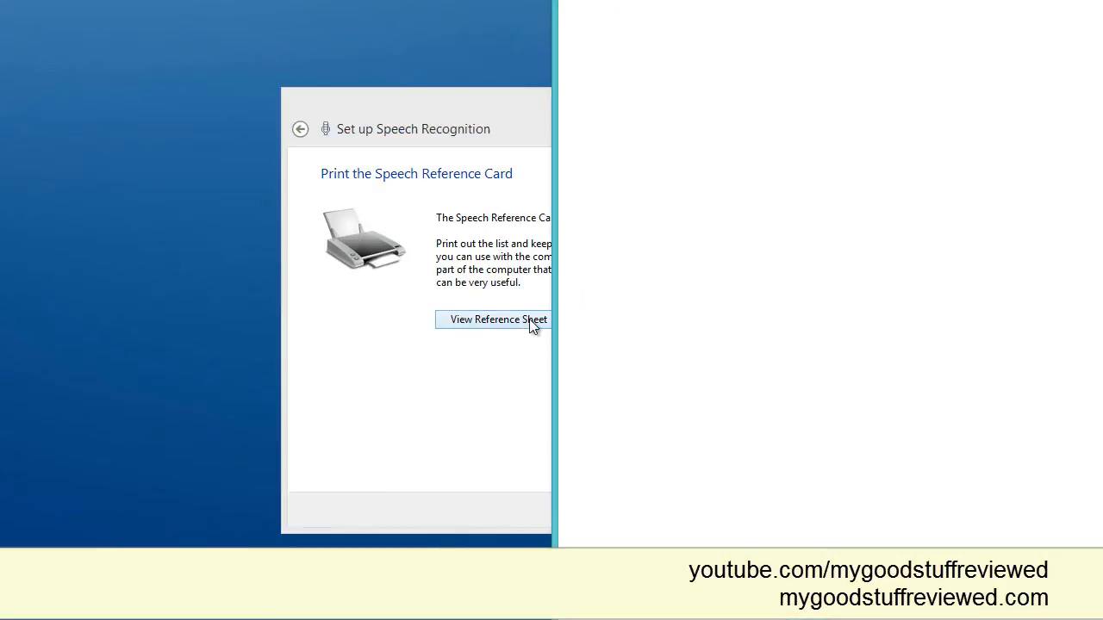
click(496, 319)
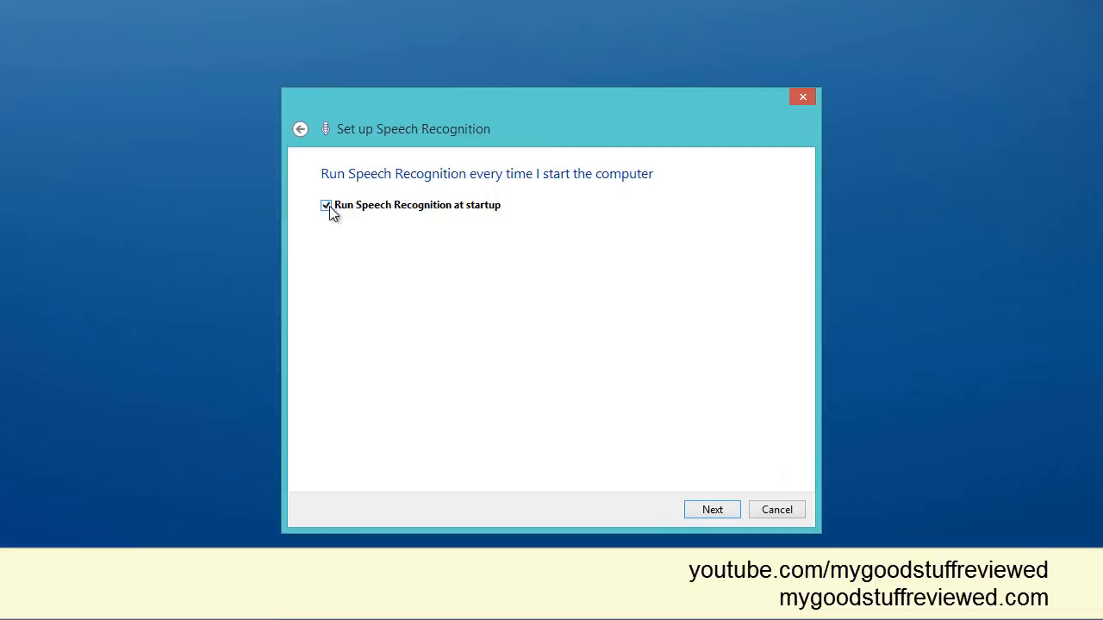
mouse_move(342, 214)
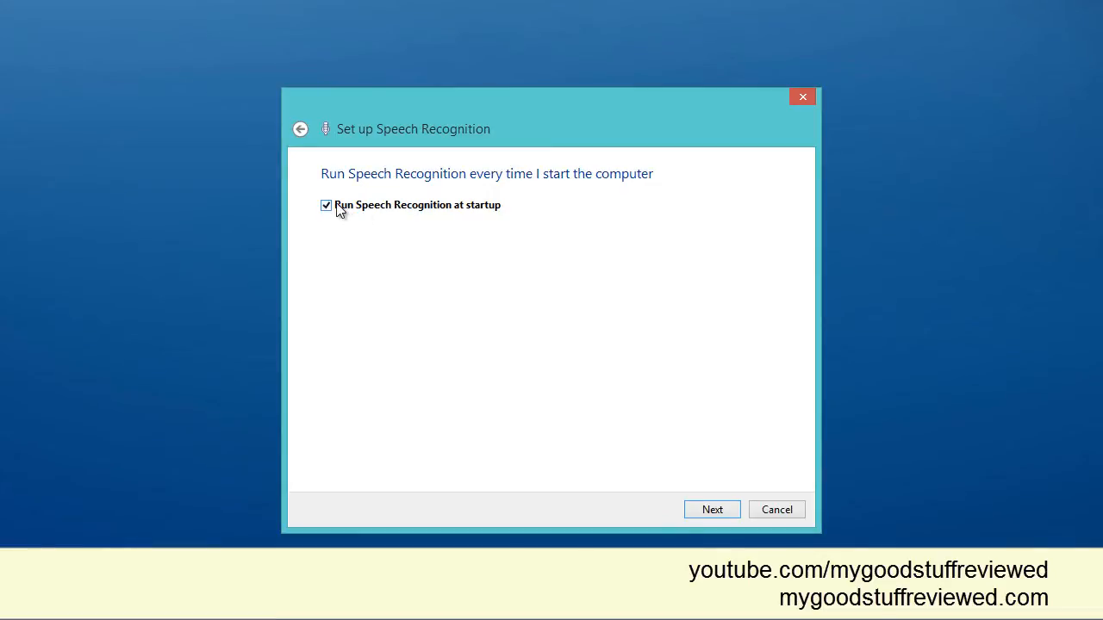
click(712, 510)
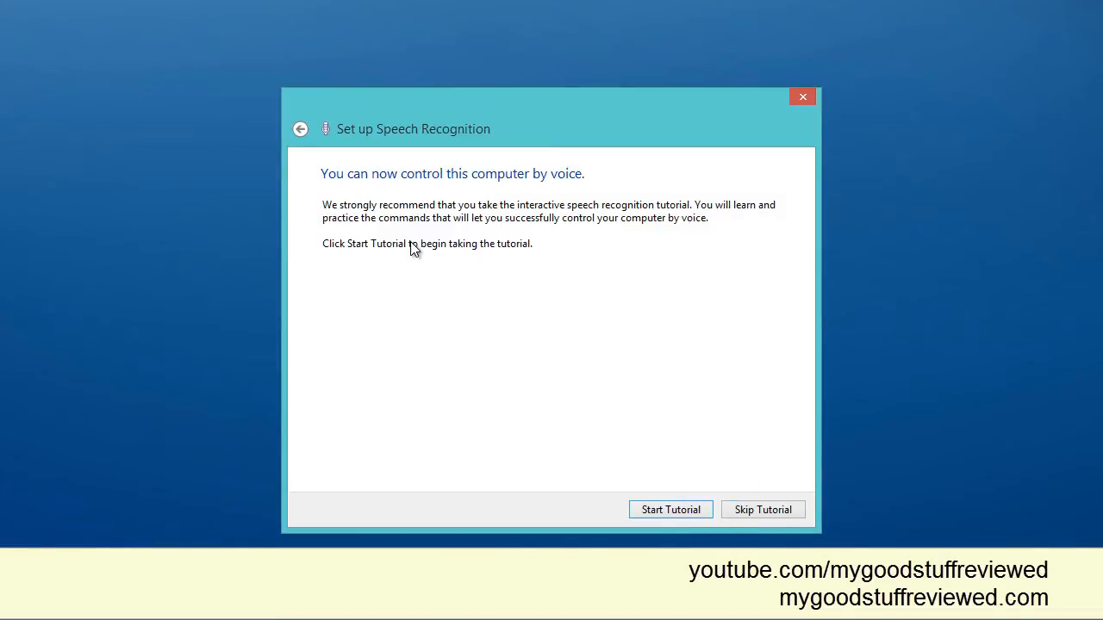
mouse_move(534, 222)
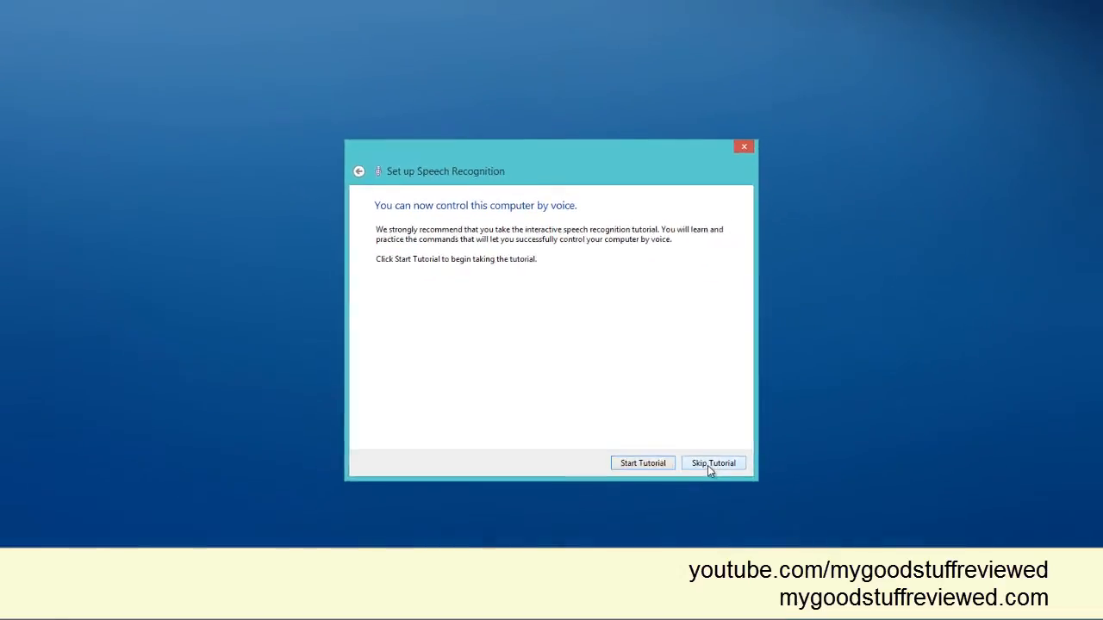
Step: Skip the tutorial and put text entry focus in the empty Notepad document
click(713, 462)
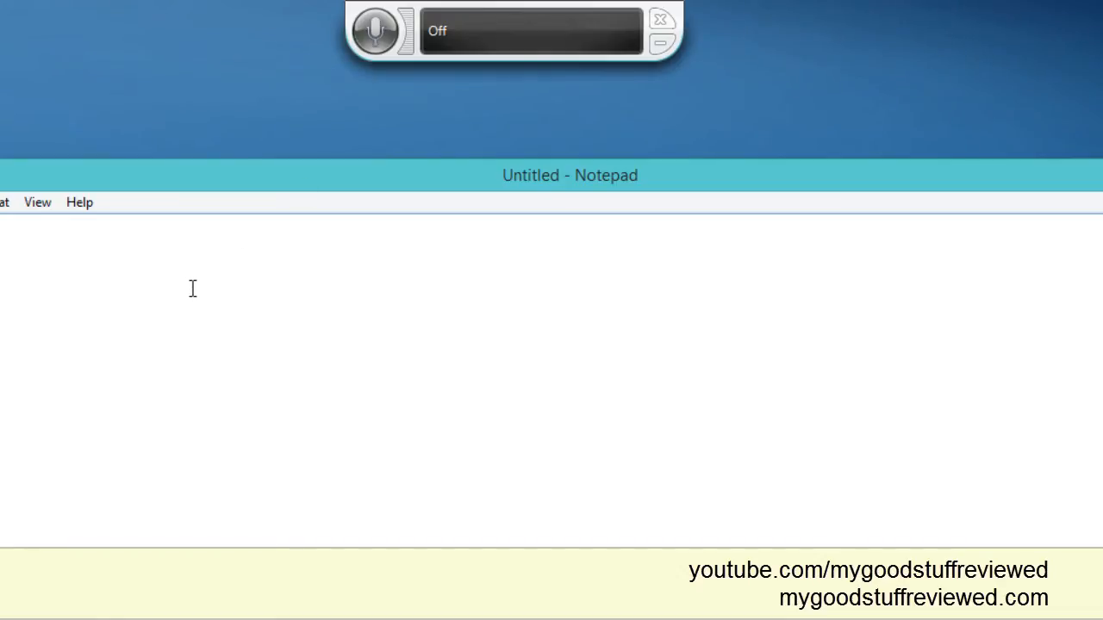
click(375, 28)
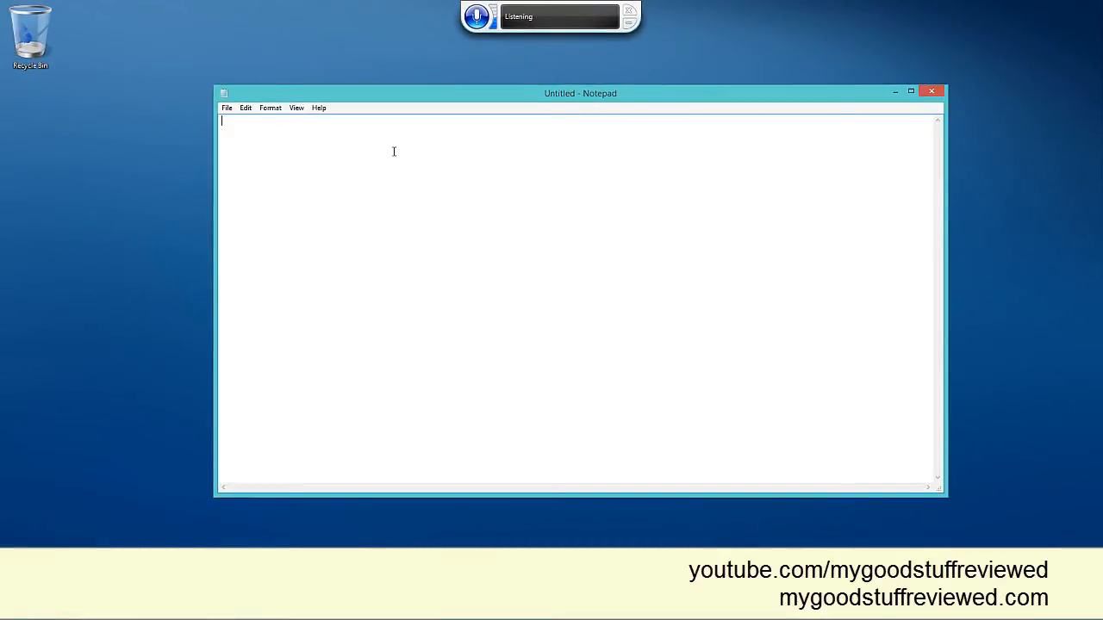
Step: Dictate paragraphs about Microsoft transcribing speech, a slight mistake, and extensive testing, then turn on word wrap
text(So Microsoft is now listening to what I say and it is transcribing my speech into were written text.)
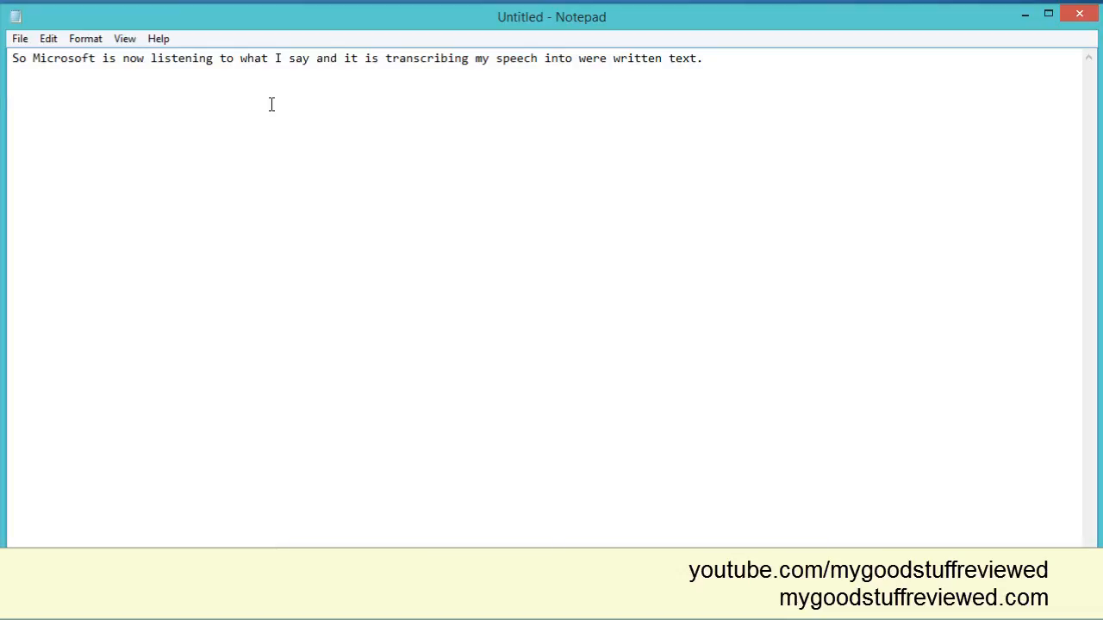
text(Already I can see that there is a slight mistake)
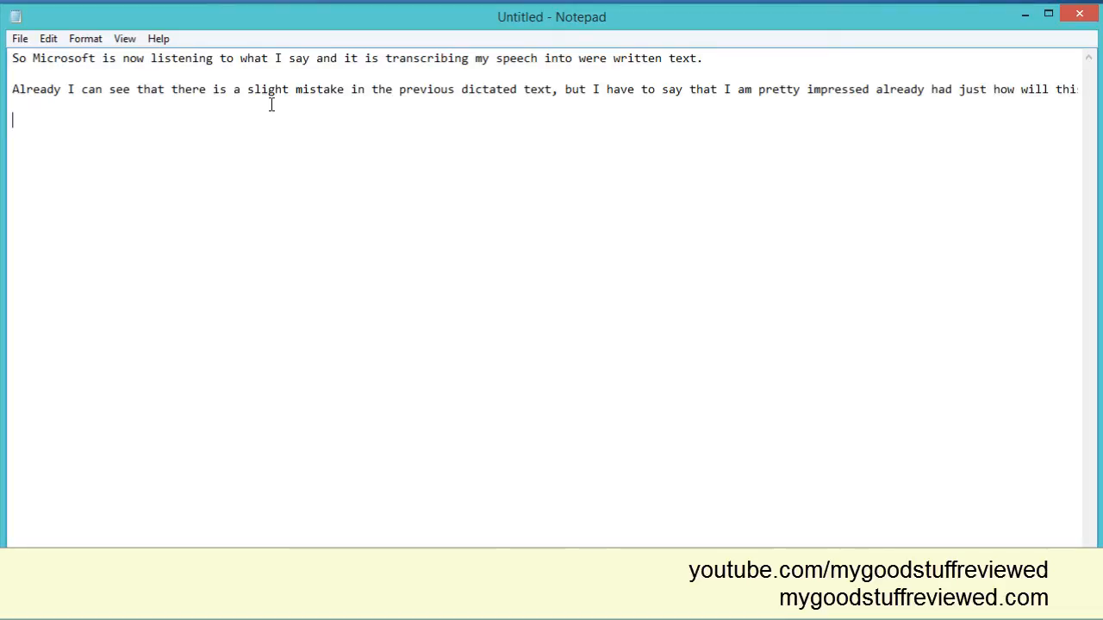
text(I am going to do some extensive testing on this because quite honestly)
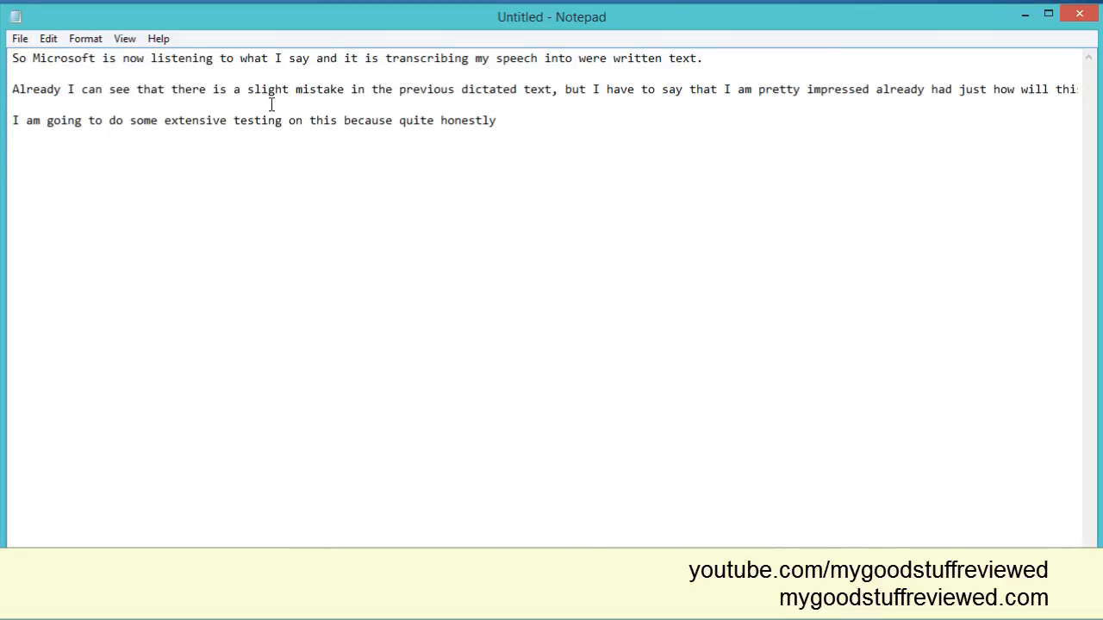
text(if it's as good as it appears to be self are and then it may be that there is very)
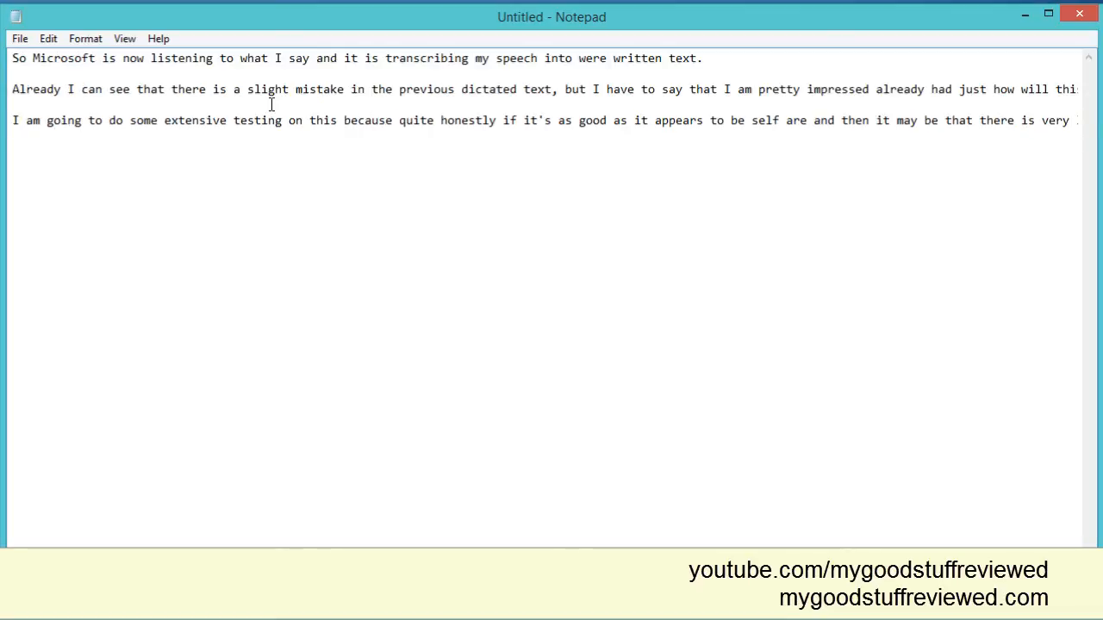
click(87, 38)
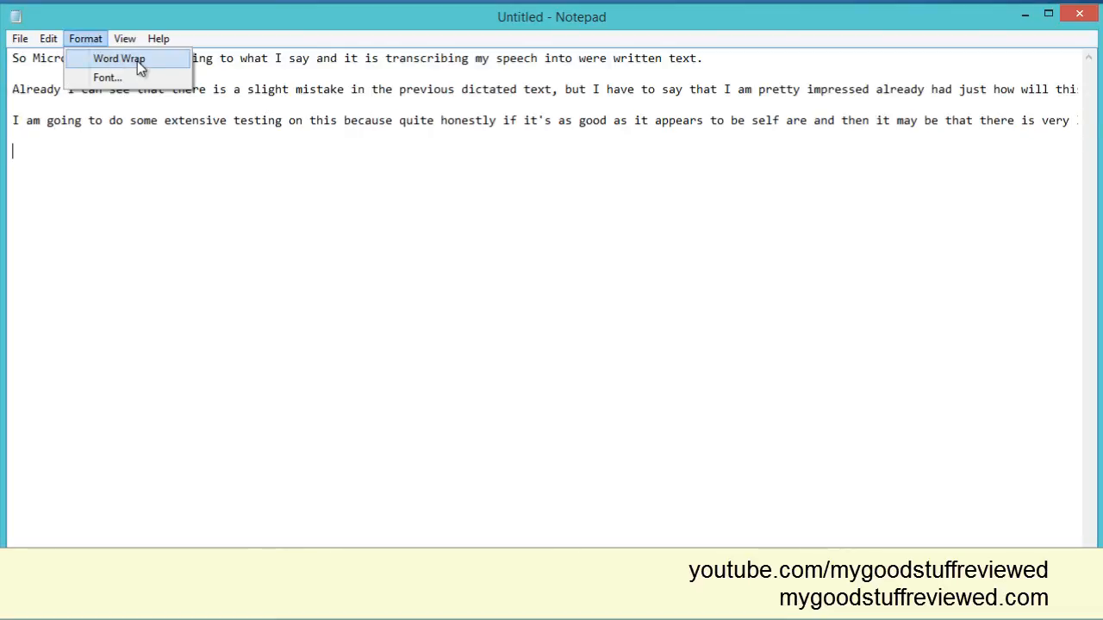
click(119, 59)
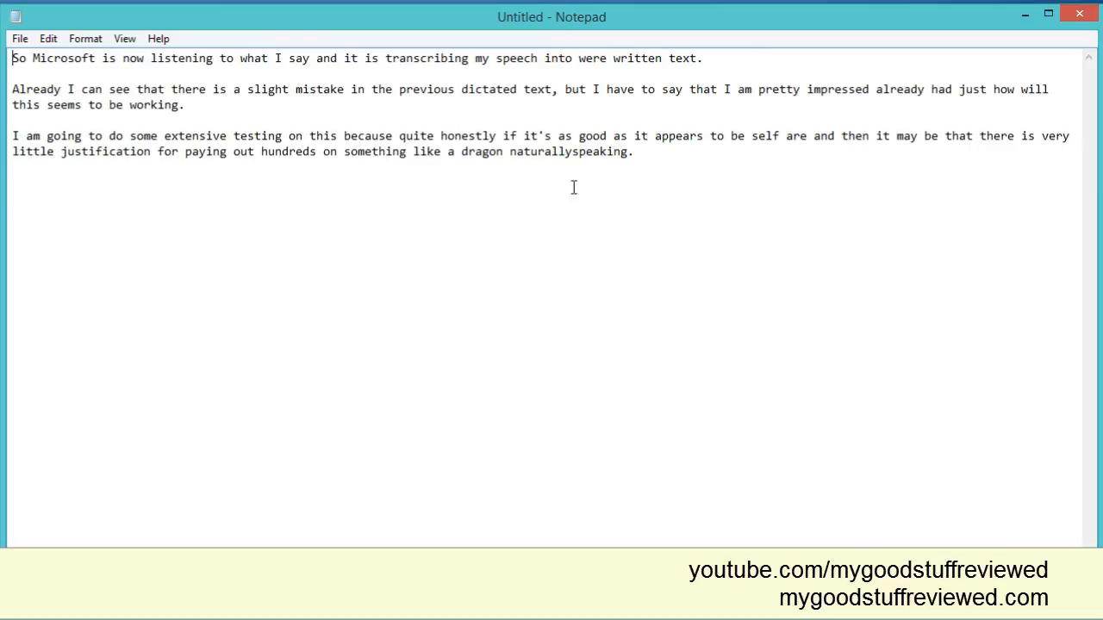
mouse_move(941, 90)
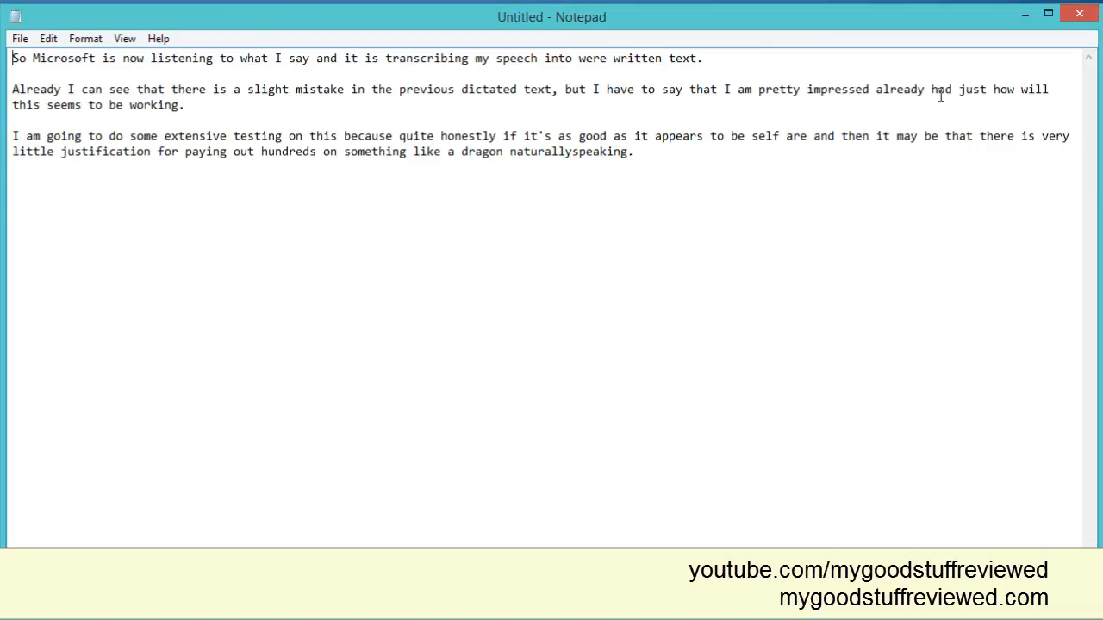
mouse_move(759, 160)
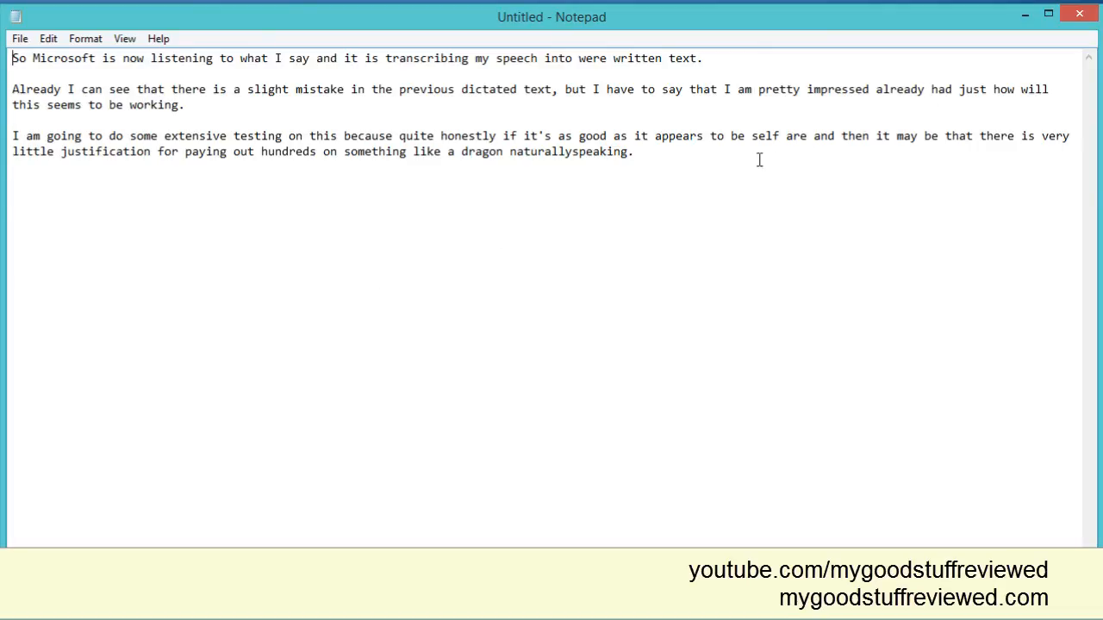
Step: Start a fresh empty line below the paragraph about extensive testing
key(Enter)
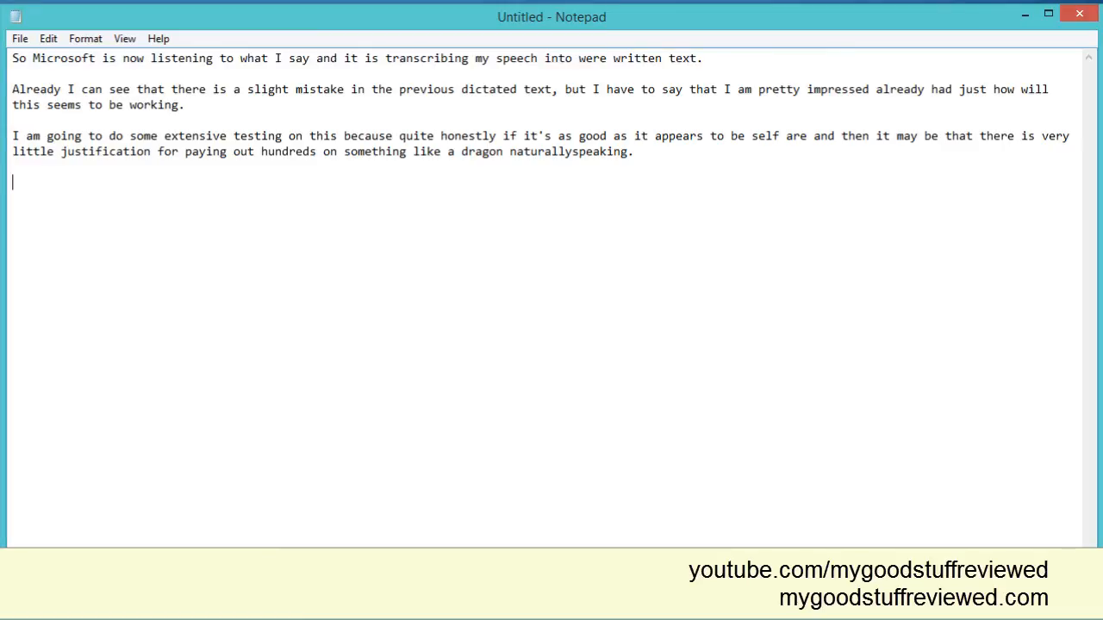
Step: Dictate a paragraph about speaking more slowly and longer pauses or processing time
text(So now what I am going to do is speak a little bit more slowly,)
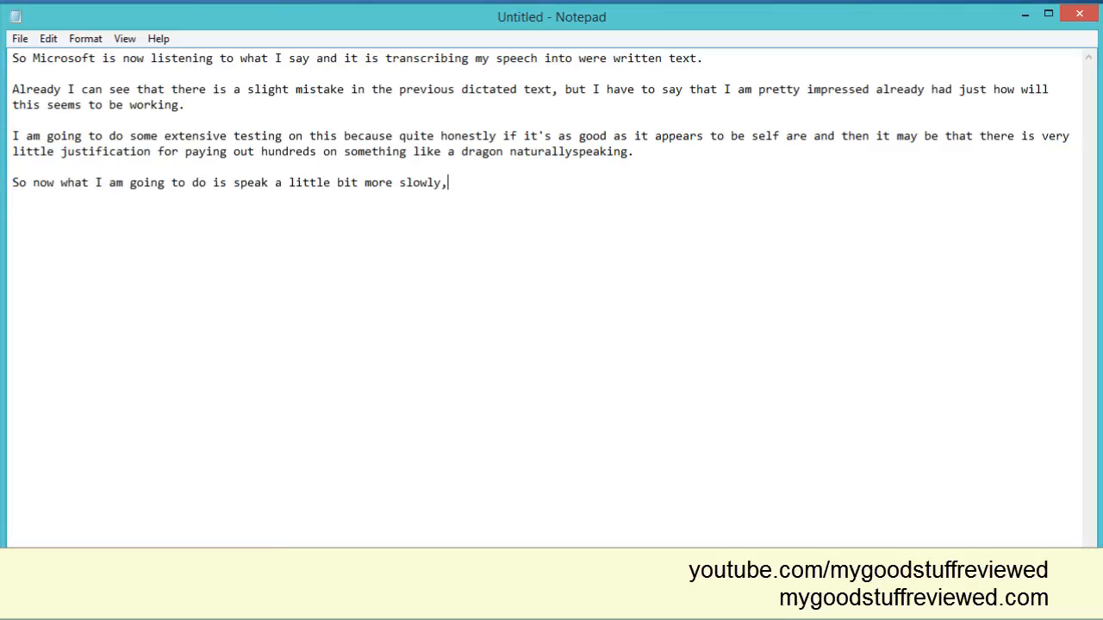
text(because I'm not quite sure how)
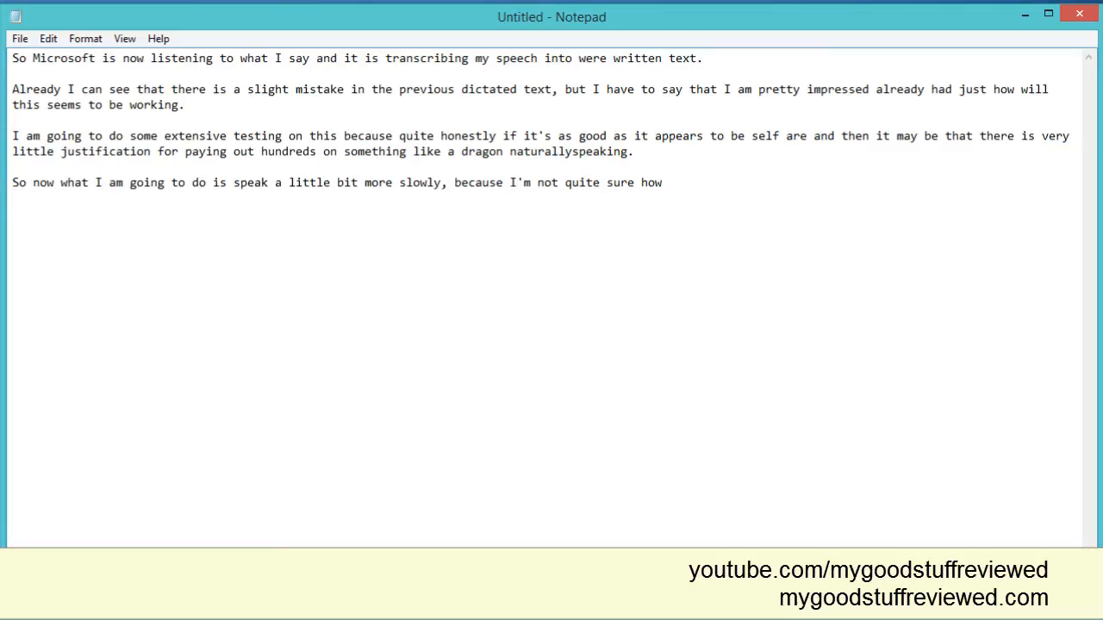
text(Microsoft speech recognition works.)
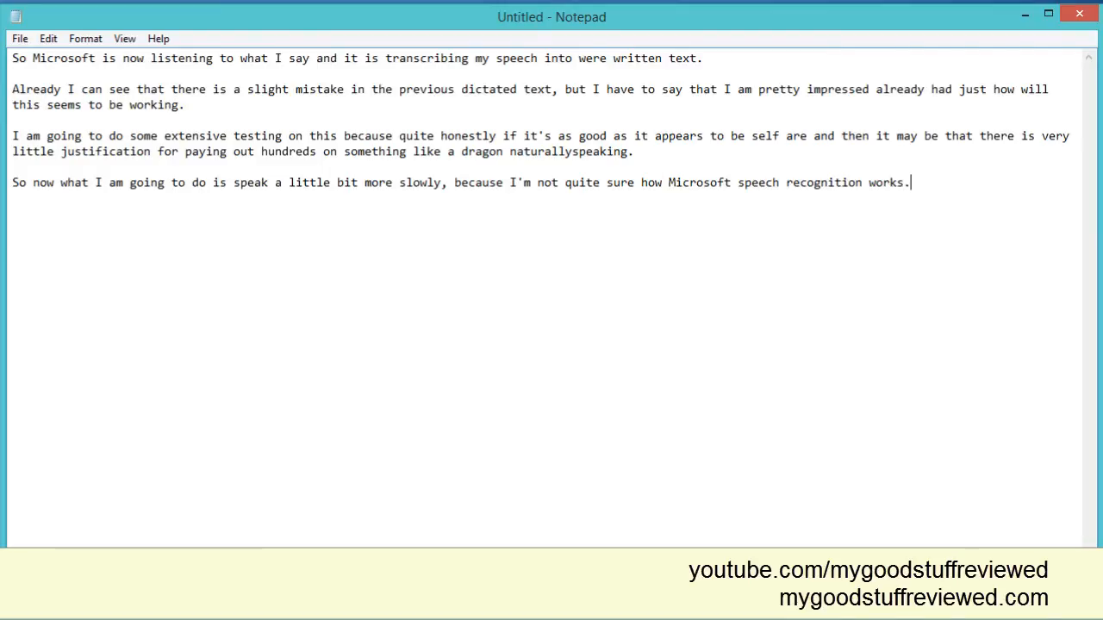
text(It may require longer pauses between words)
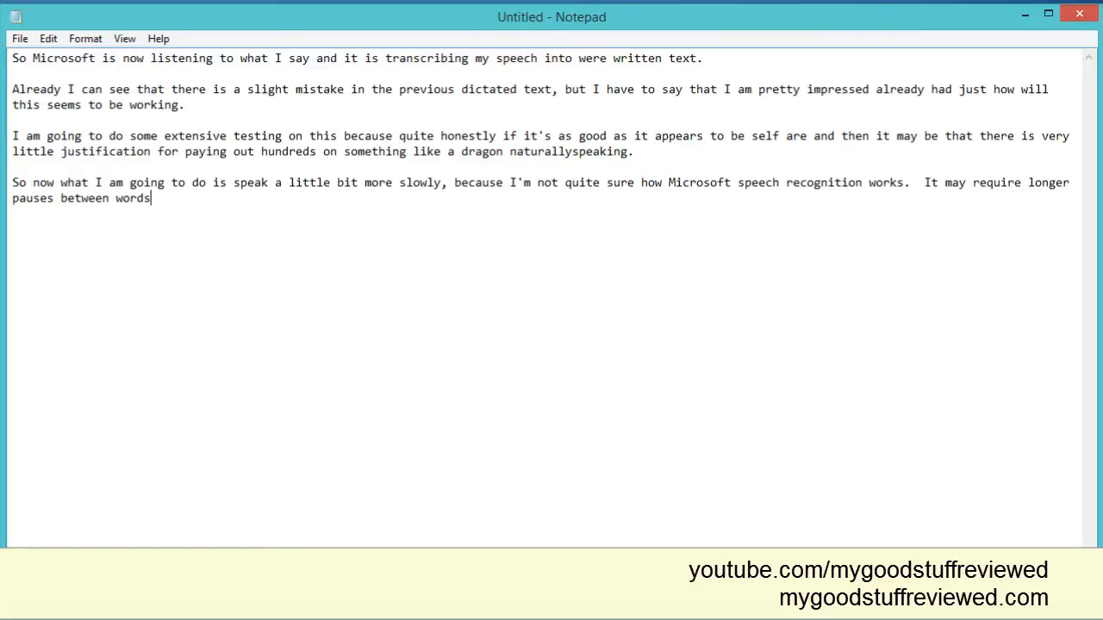
text(or it may just need a little longer processing time)
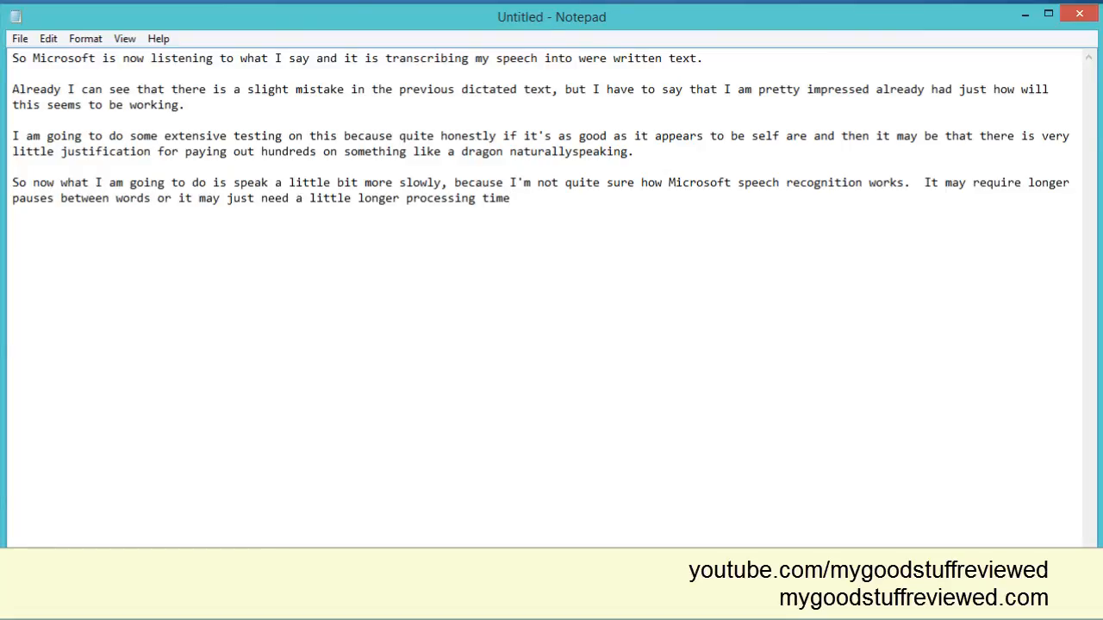
text(to understand what is being said.)
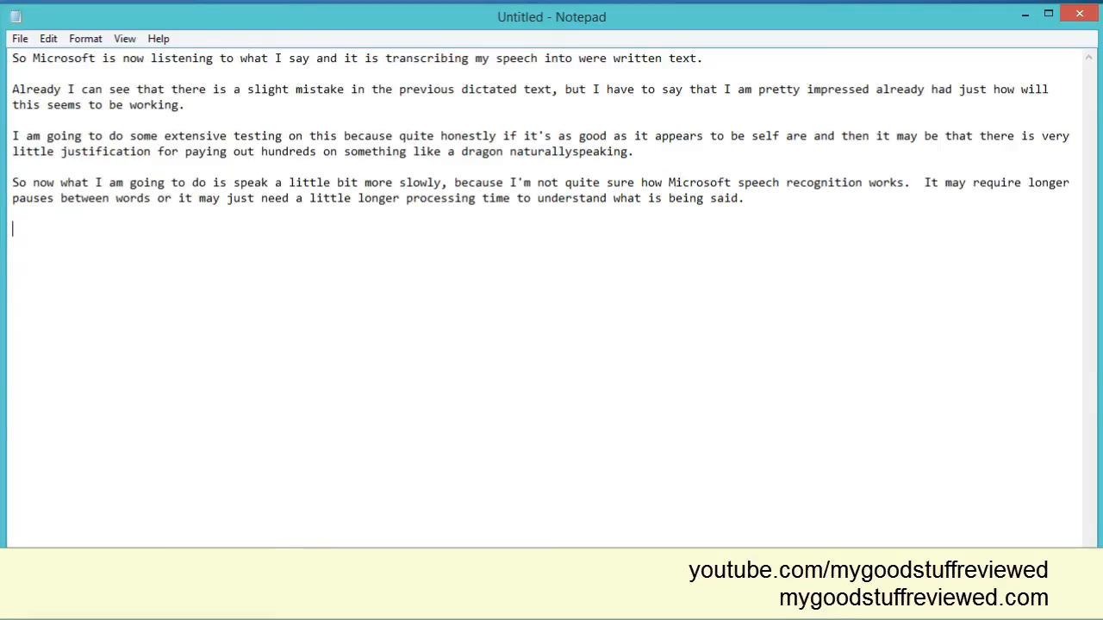
Step: Dictate paragraphs about the Turtle Beach PX 22 headset review and plans to try voice correction
text(The microphone headset that I am using use the turtle beach PX 22)
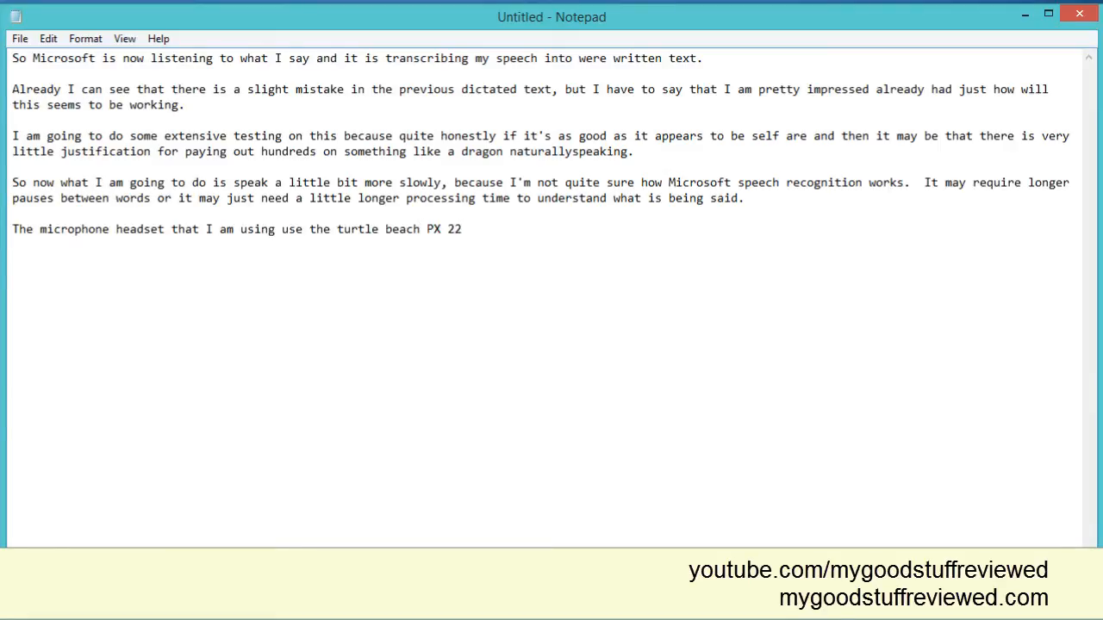
text(and you can see my review)
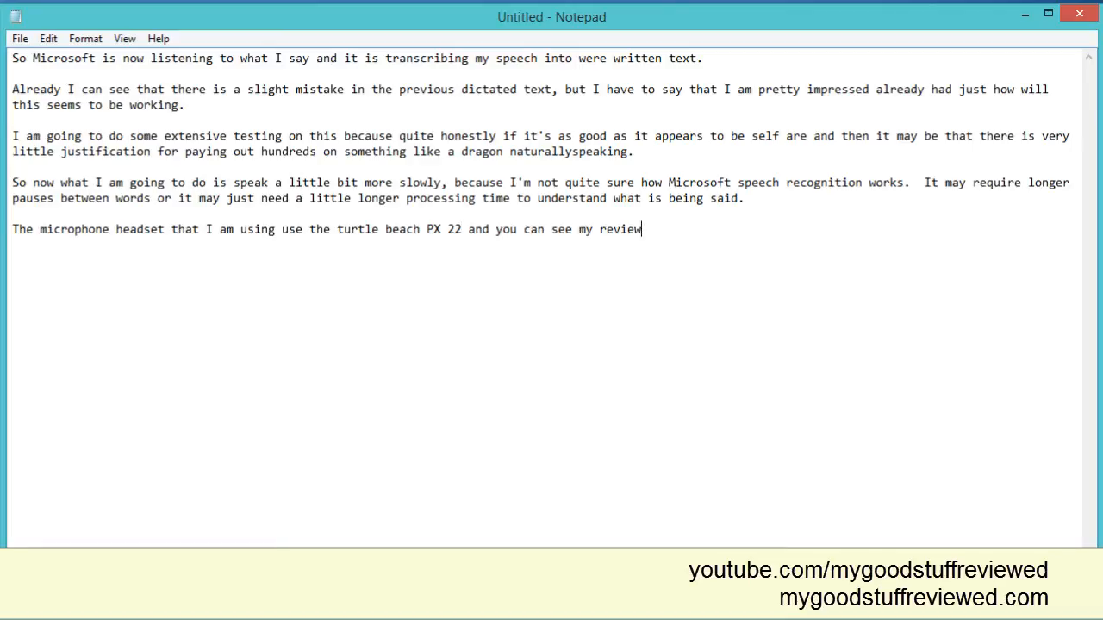
text(on that headset)
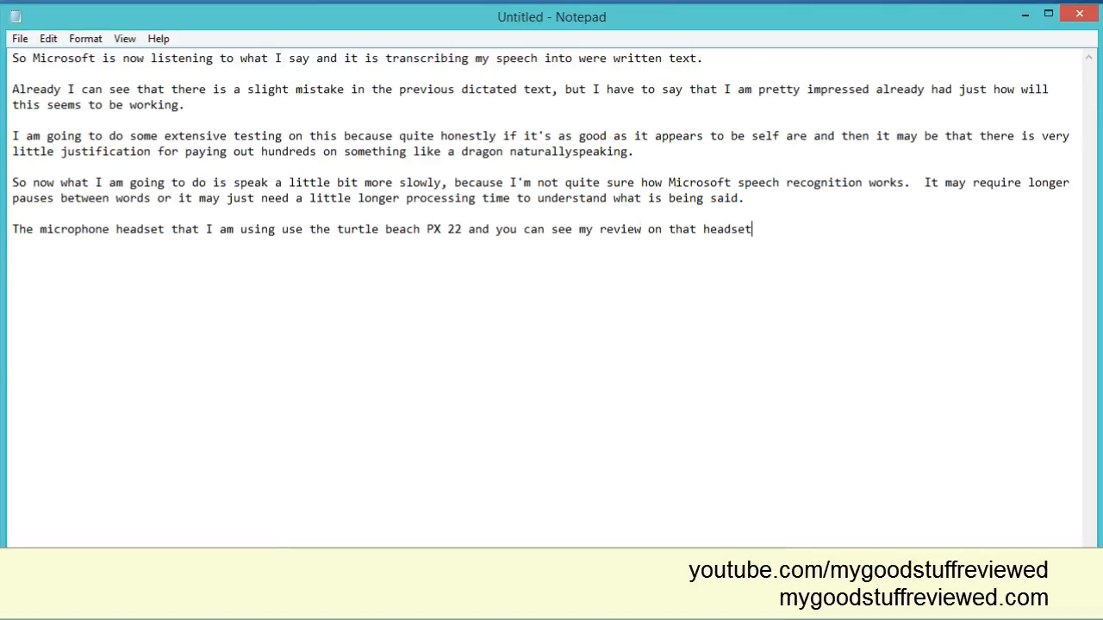
text(by clicking on the link shown in the video Mel.)
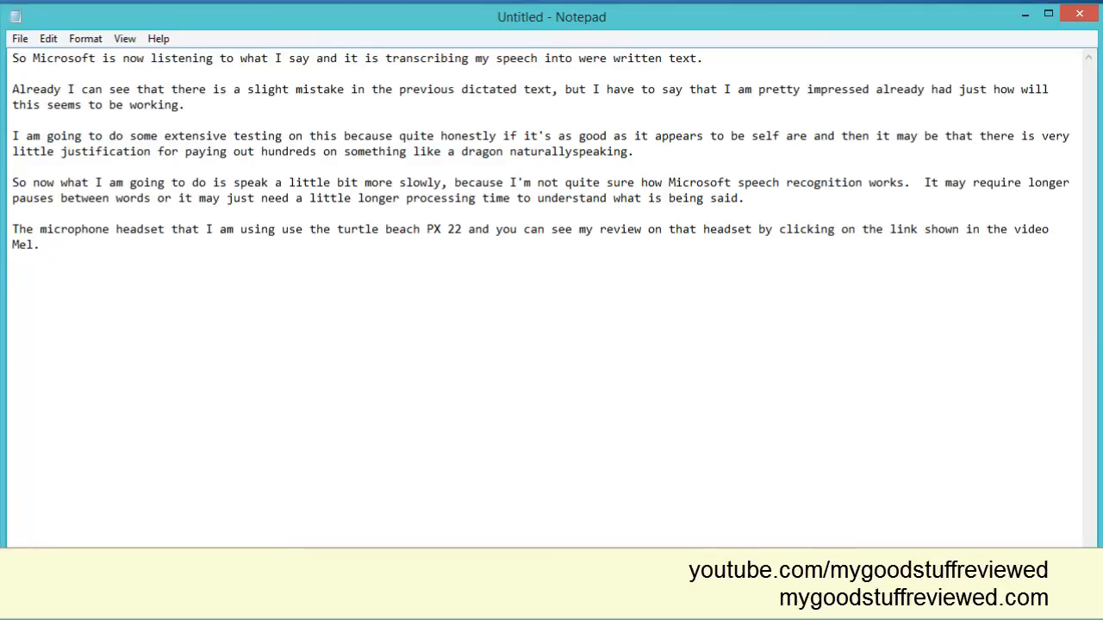
text(One thing I haven't done, but I will do now, is checkout to do voice correction so I'm going to cause the video)
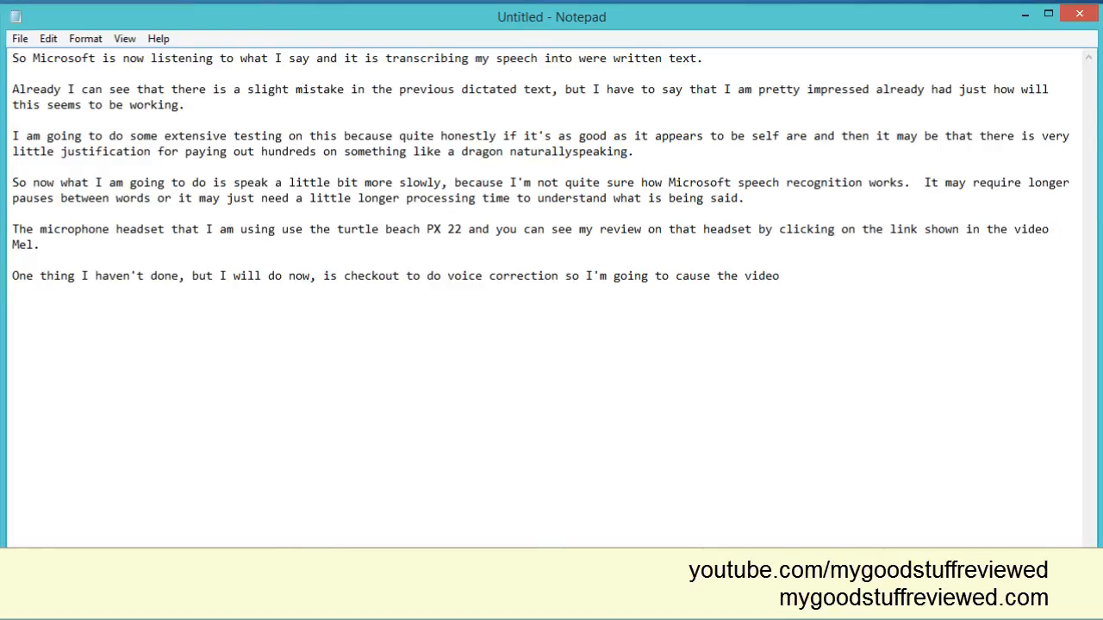
text(, read the help guard and find out how to do the.)
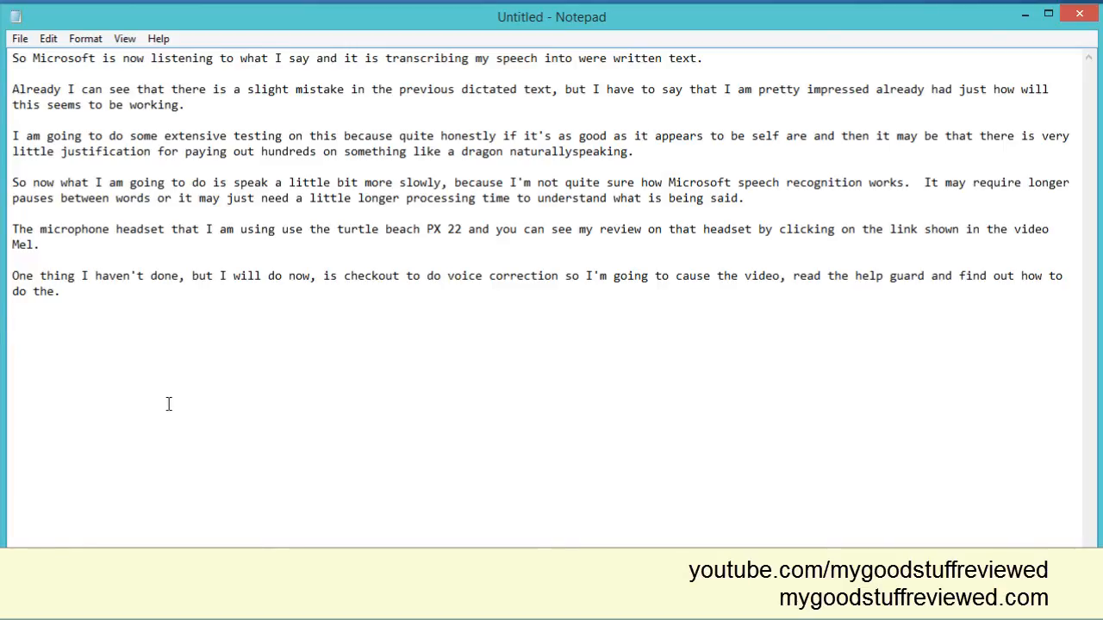
text(So it seems that the boys correction is fairly simple to do so hopefully I will see a mistake in a moment and an icon corrected by voice)
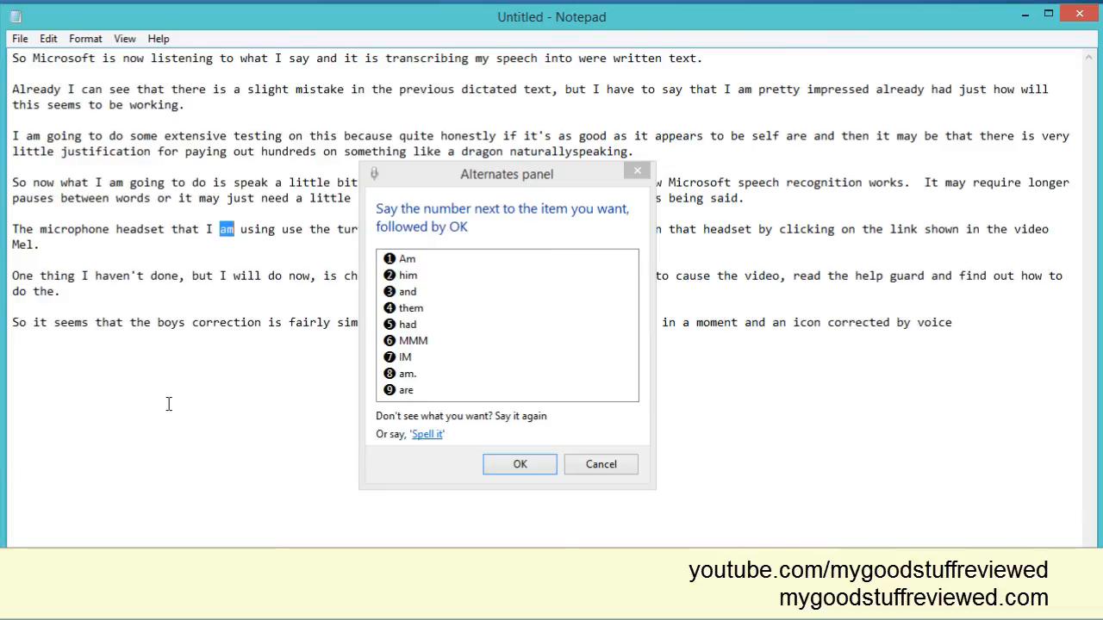
Step: Cancel the Alternates panel for the word 'am', keeping it unchanged
click(519, 465)
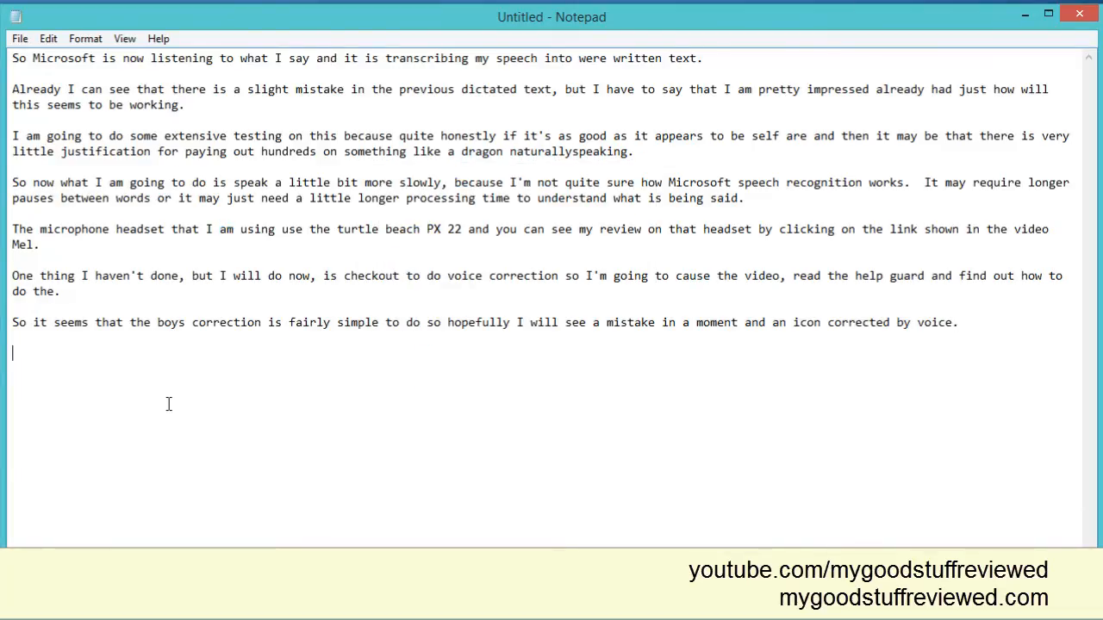
Step: Dictate the paragraph judging voice correction less slick than Dragon but included in the operating system
text(Okay,)
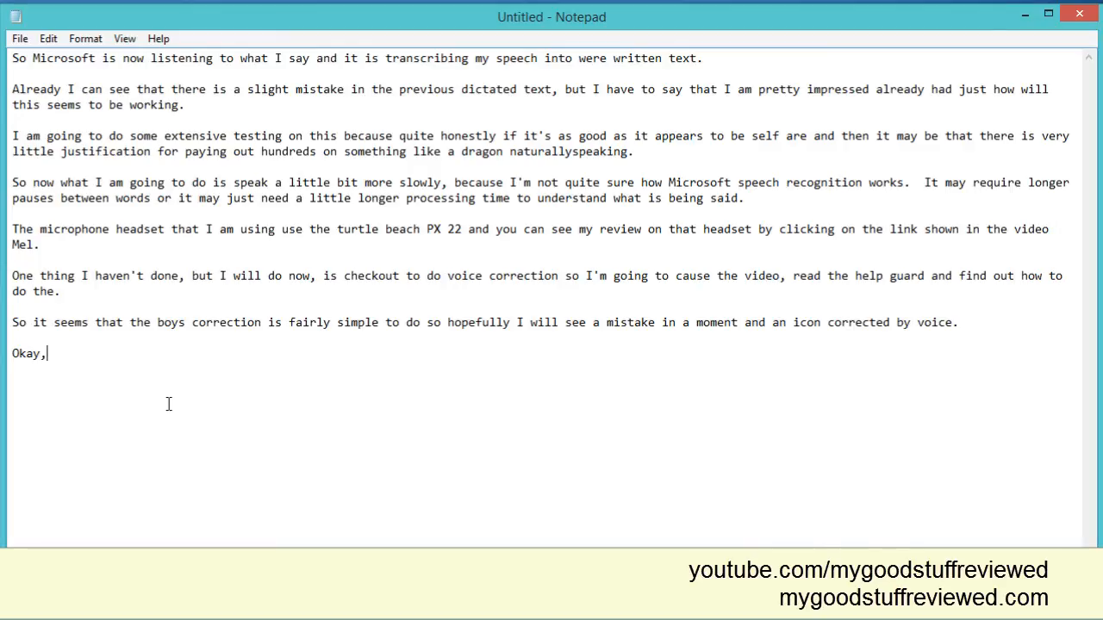
text(from that very simple test I don't think the voice correction is quite as slick as you get with dragon)
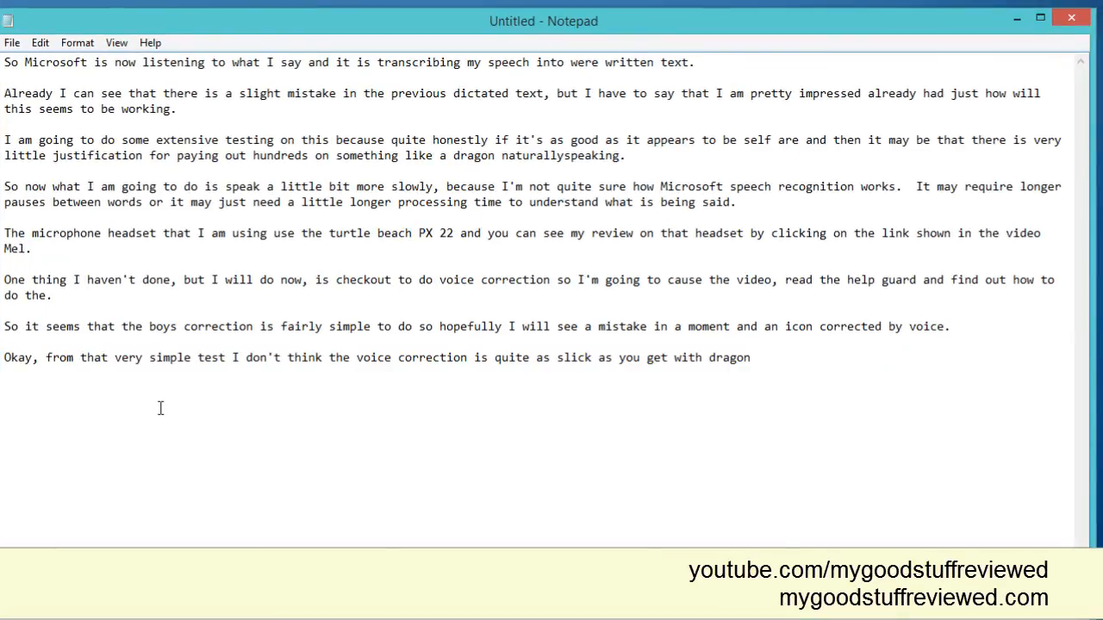
text(but then)
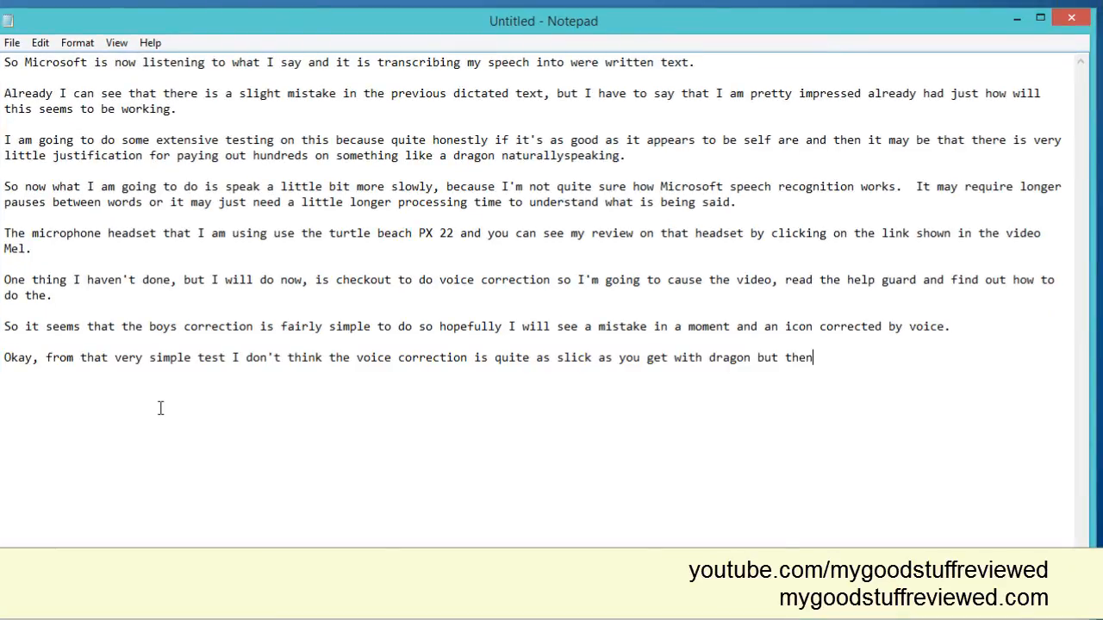
text(this is included in the operating system)
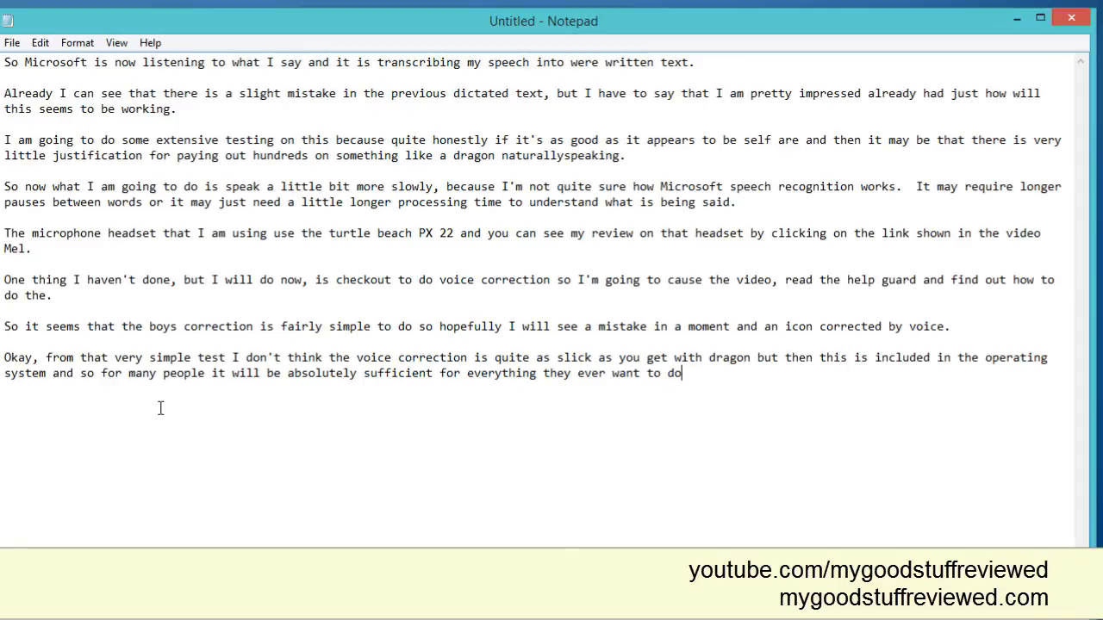
text(.)
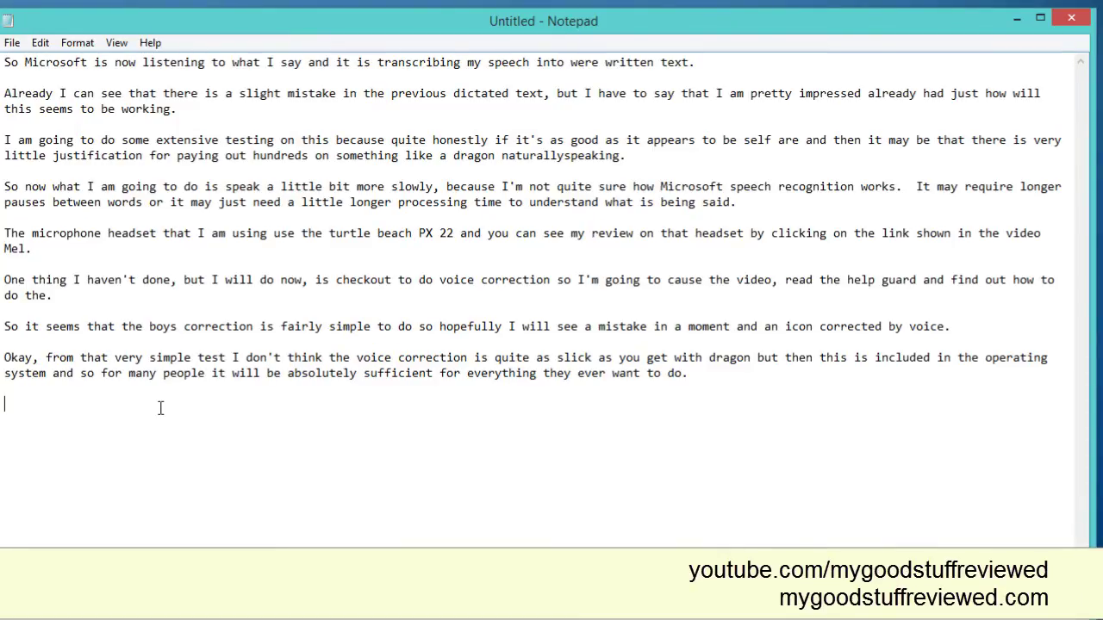
Step: Begin dictating the closing paragraph about the software doing more and continuing with it
text(I'm sure there is a great deal more than this software can do so I'm going to continue using it and getting used to it for a while and I'll make some more videos that you can watch)
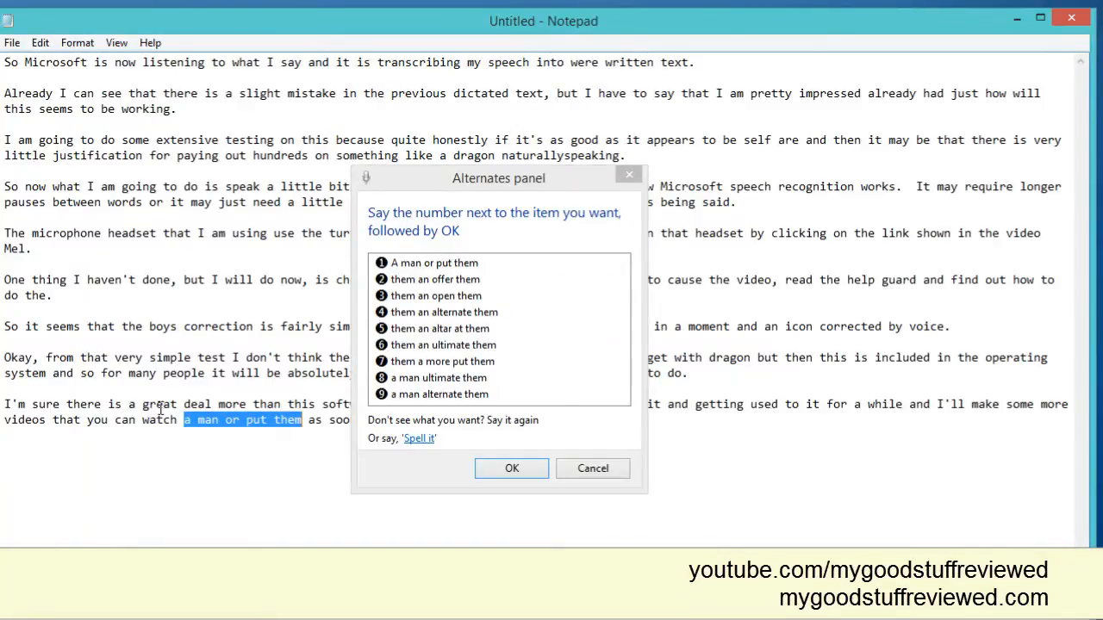
click(419, 439)
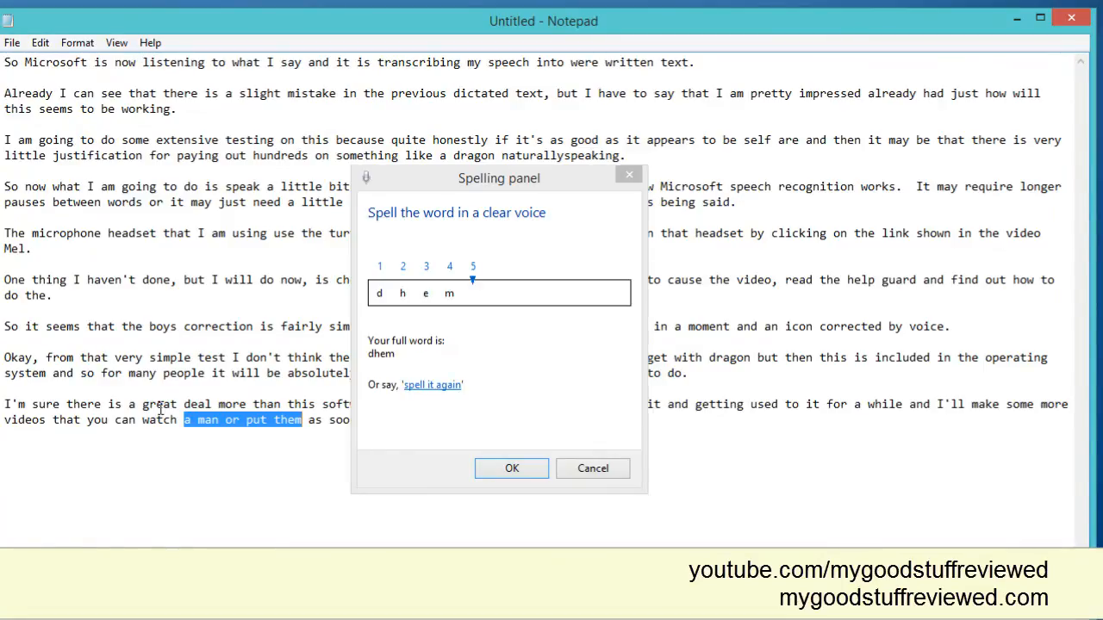
click(510, 468)
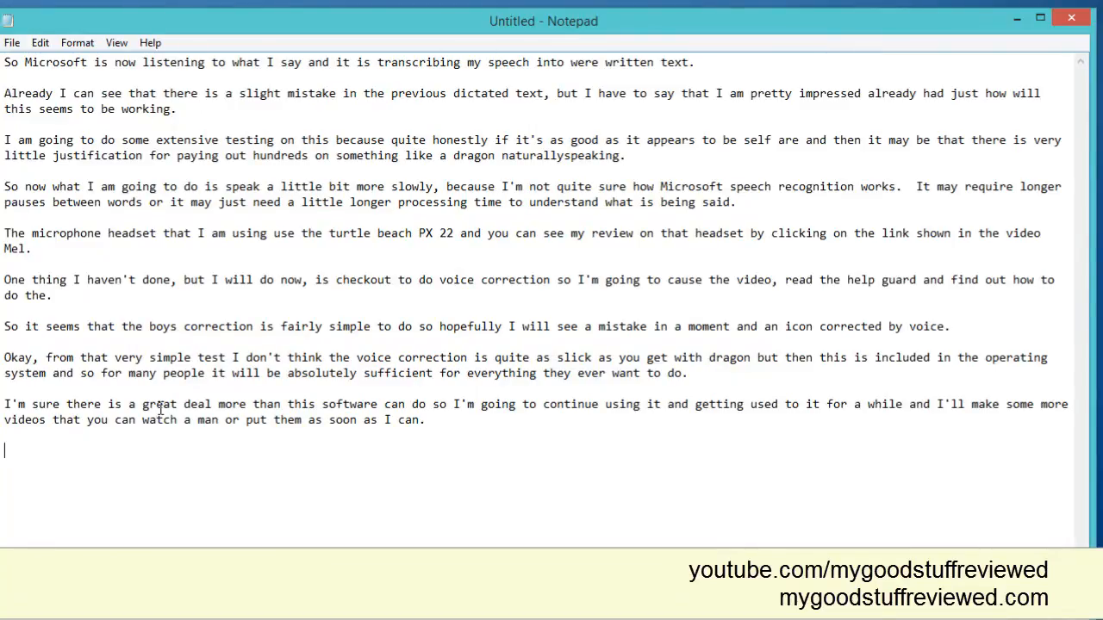
mouse_move(1027, 308)
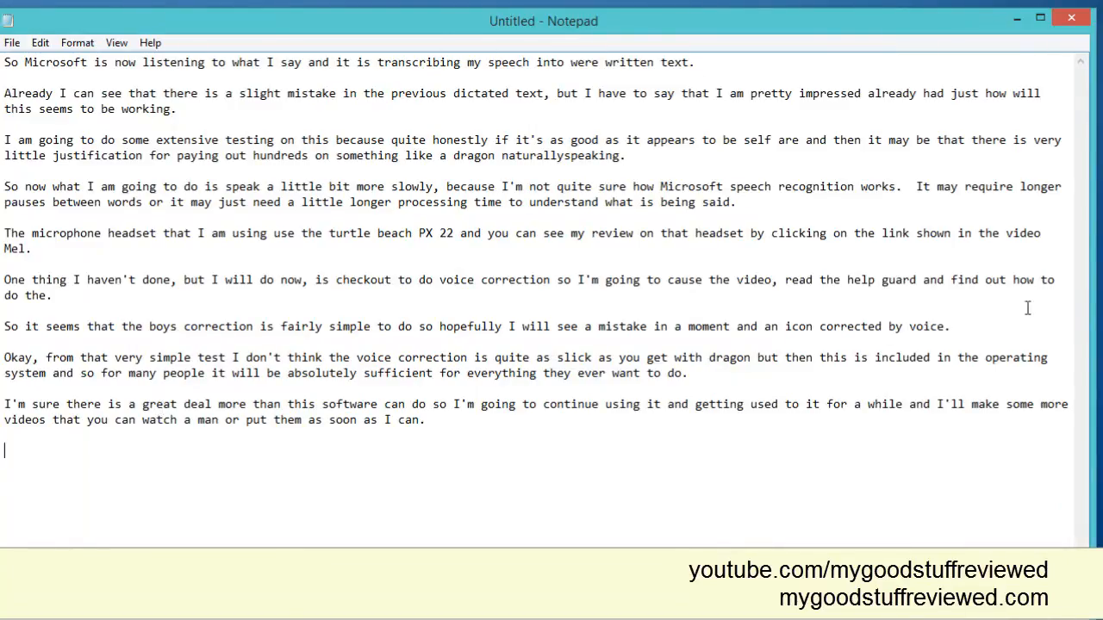